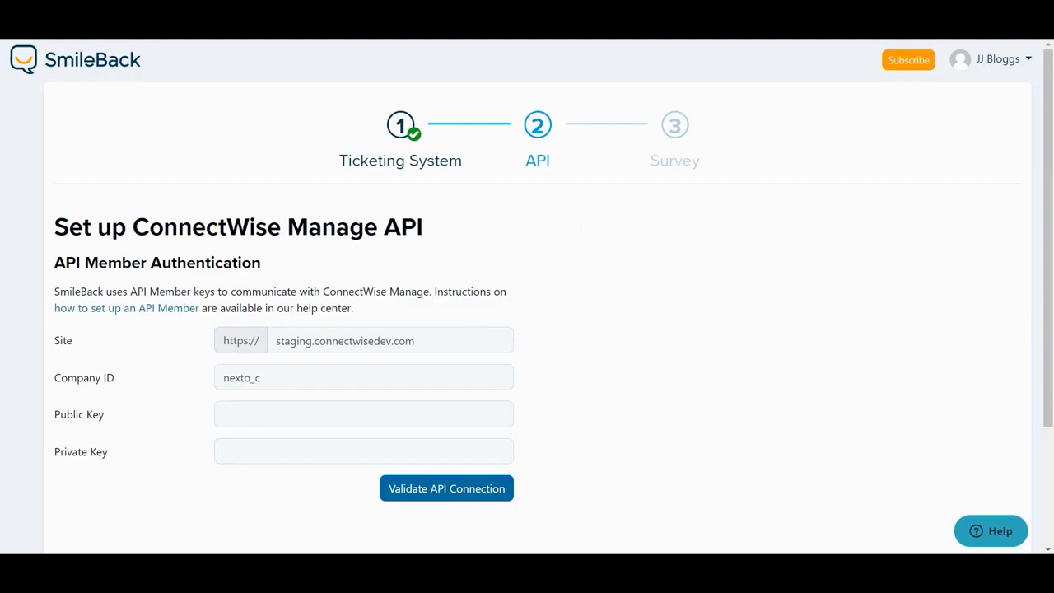
{"action": "mouse_move", "coordinate": [772, 399]}
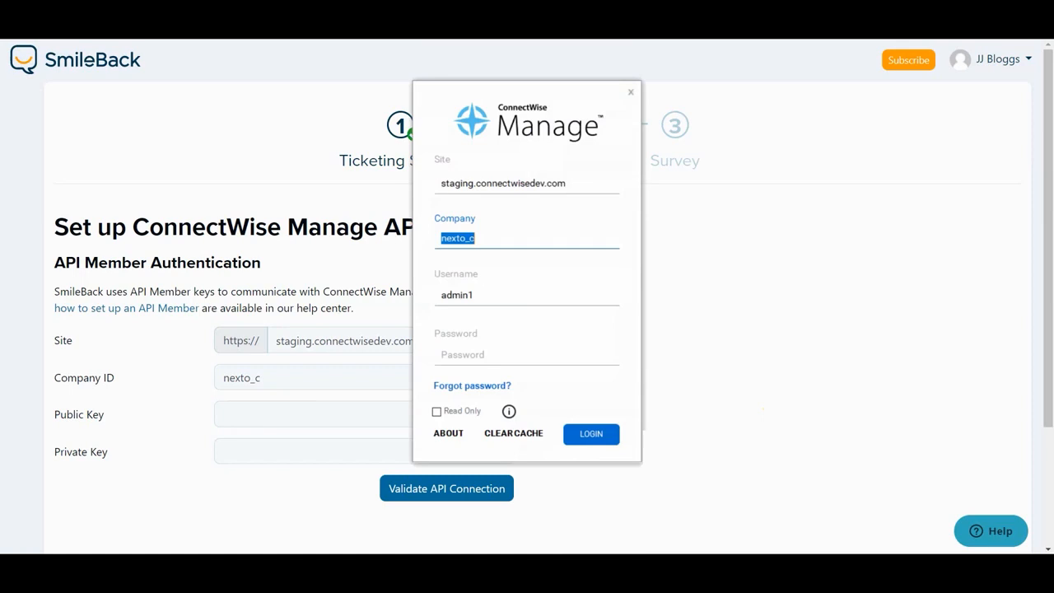
Enter the password and log in to the ConnectWise Manage staging site
{"action": "left_click", "coordinate": [502, 354]}
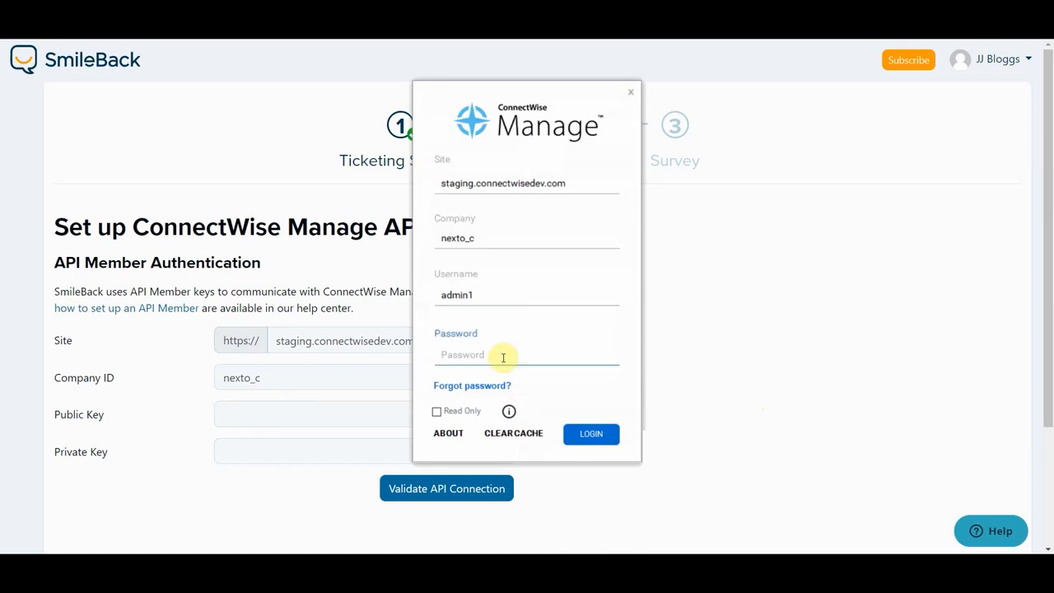
{"action": "type", "text": "*****"}
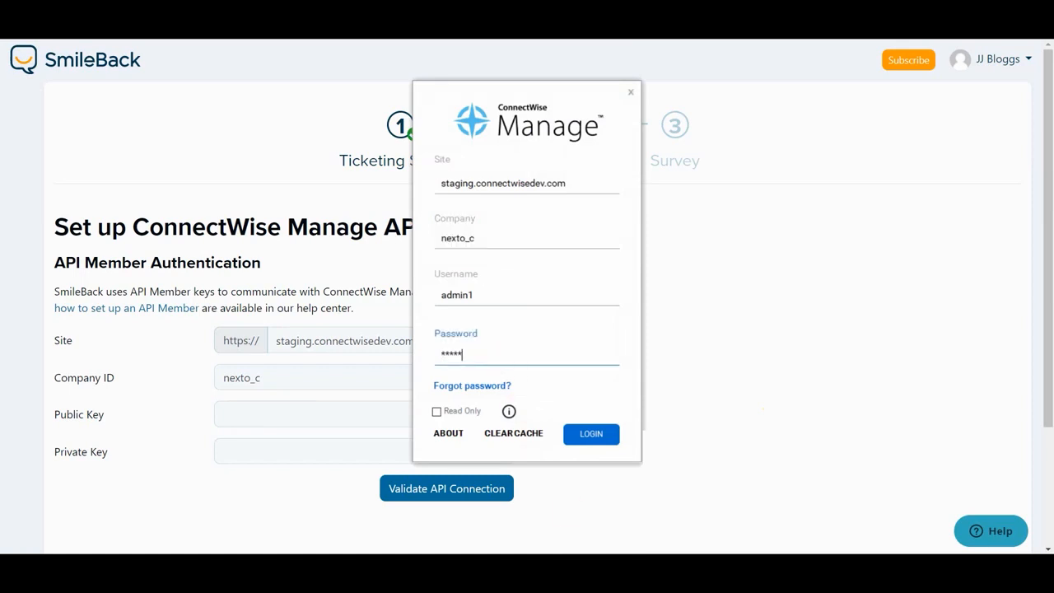
{"action": "left_click", "coordinate": [590, 435]}
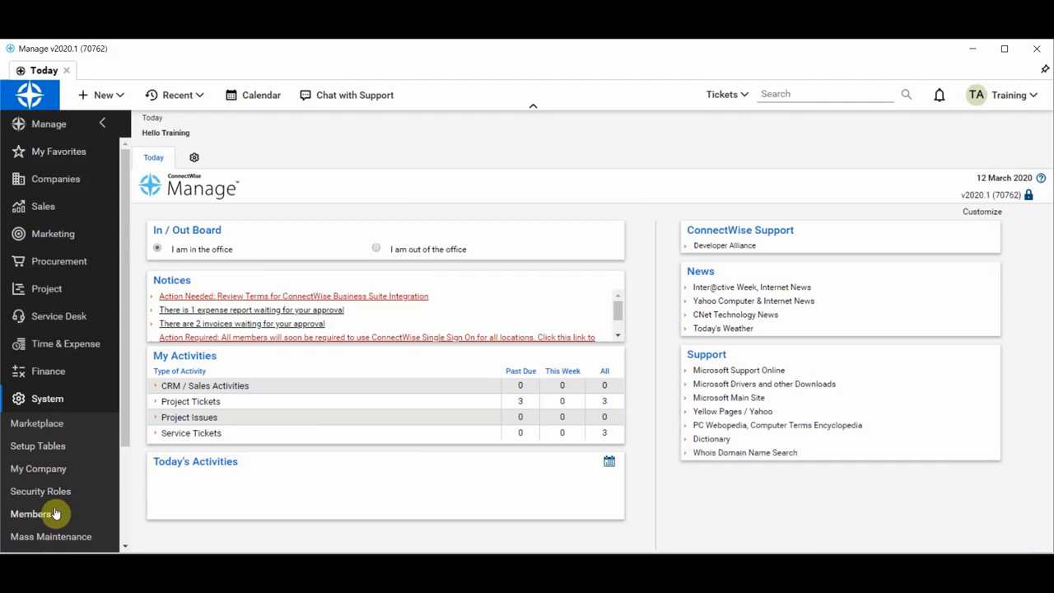
Create a new API member with Member ID and Name 'SmileBack-API'
{"action": "left_click", "coordinate": [32, 513]}
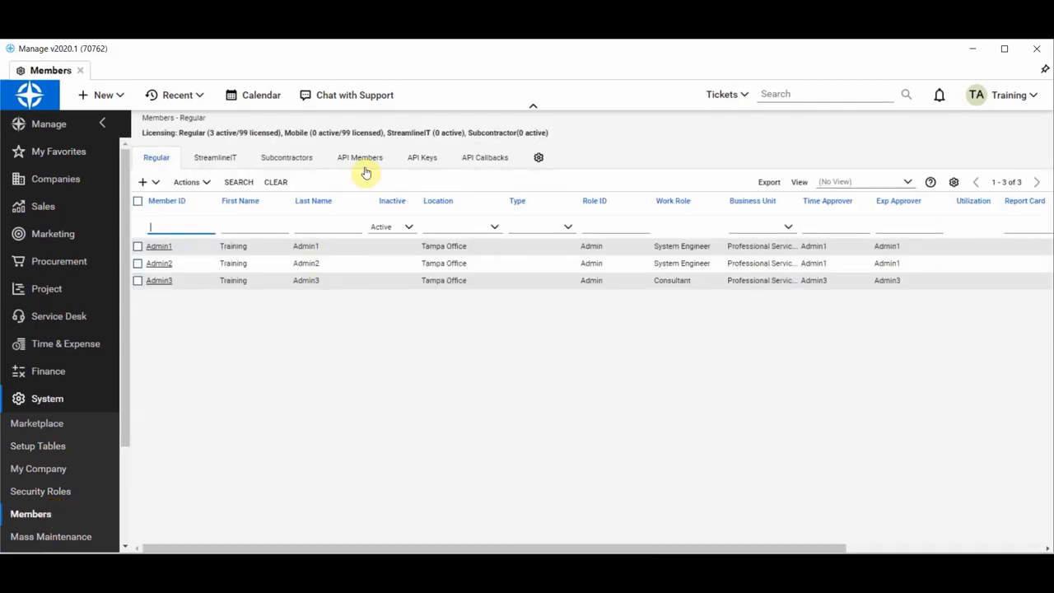
{"action": "left_click", "coordinate": [359, 158]}
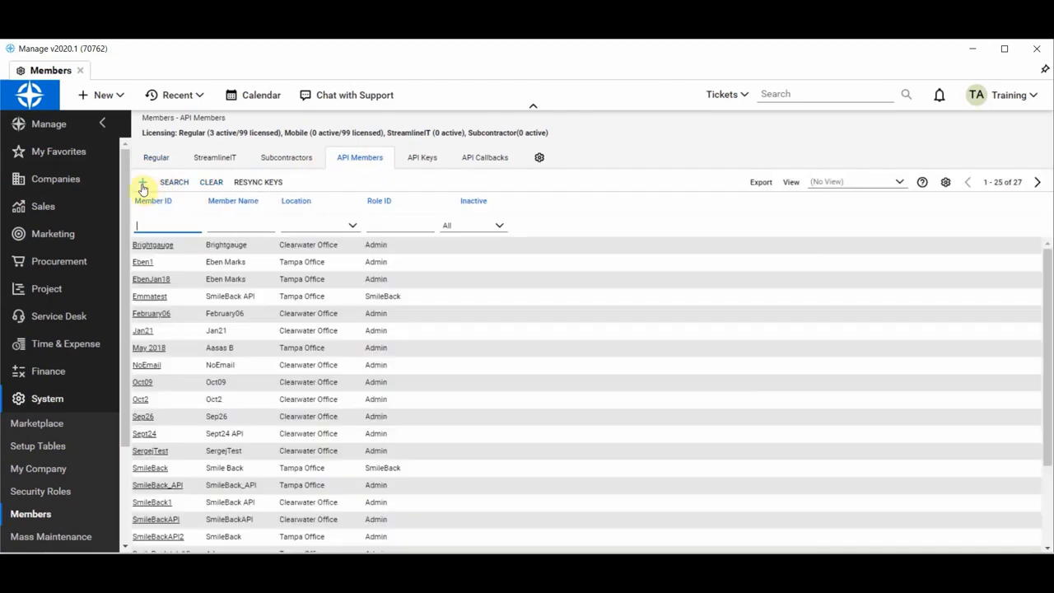
{"action": "left_click", "coordinate": [142, 181]}
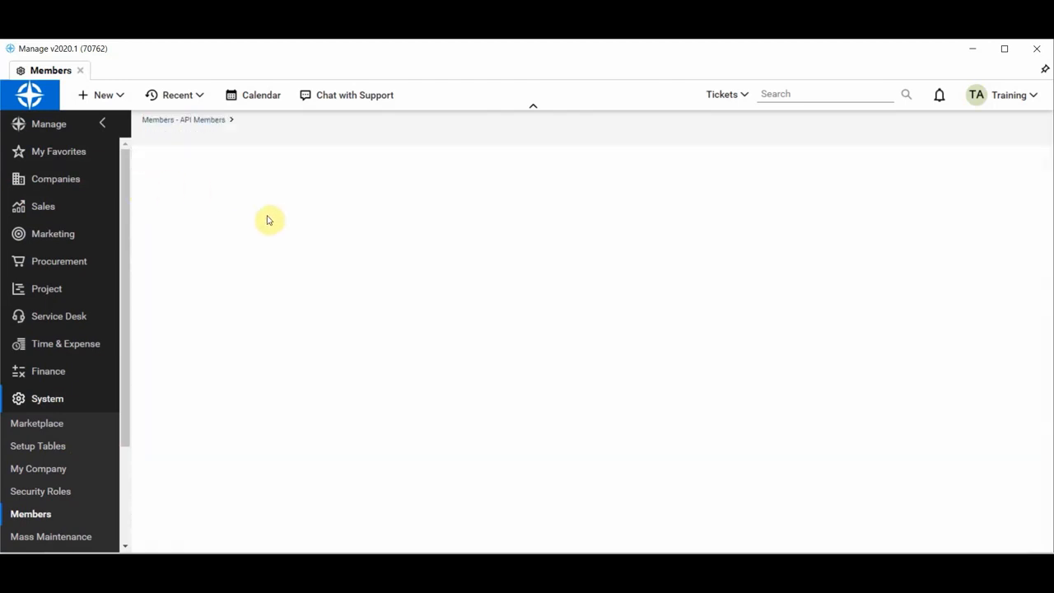
{"action": "left_click", "coordinate": [172, 158]}
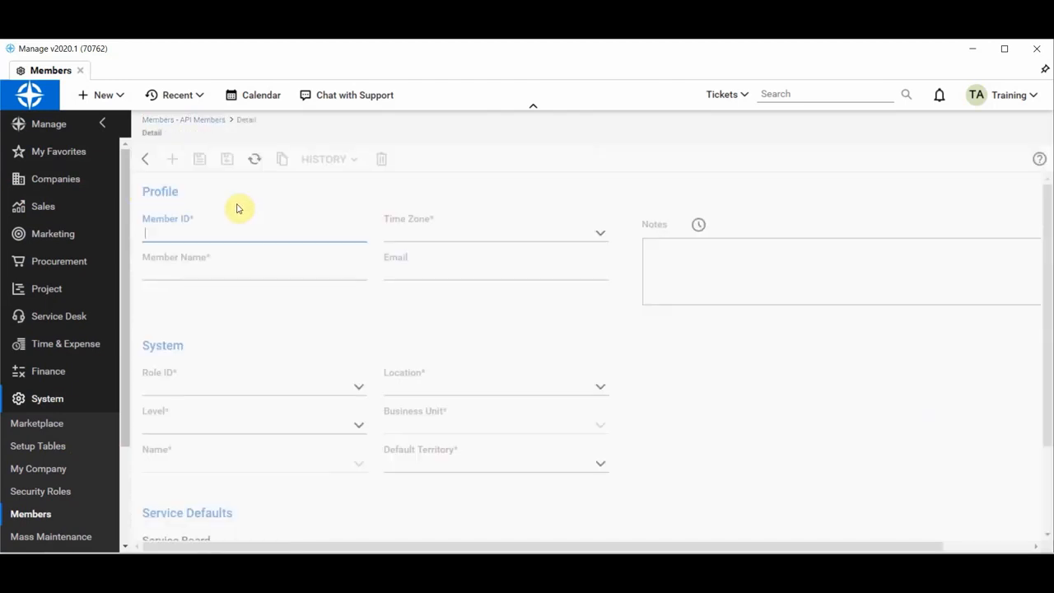
{"action": "type", "text": "SmileB"}
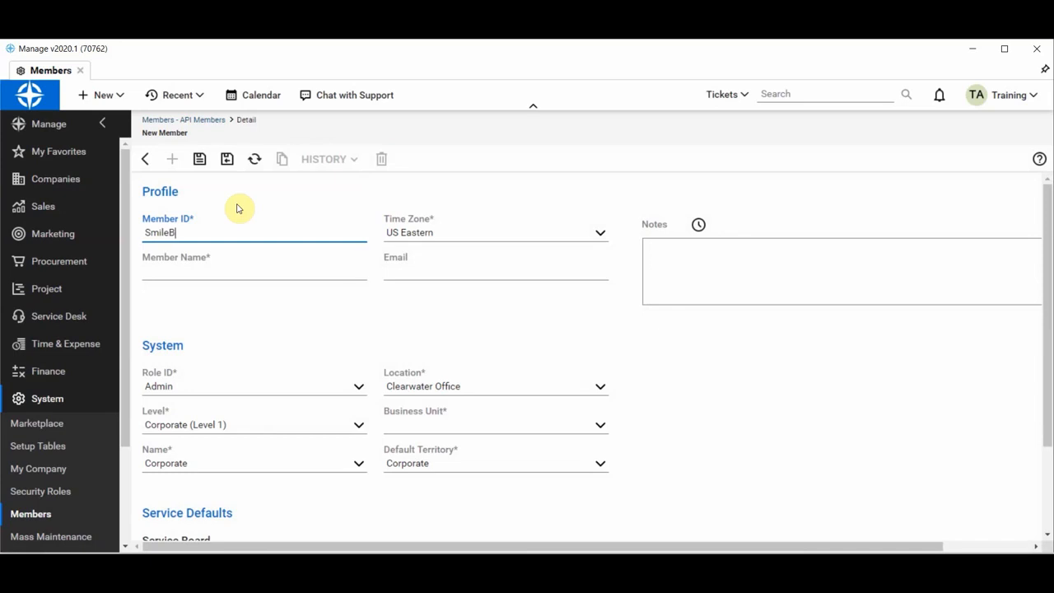
{"action": "type", "text": "ack-"}
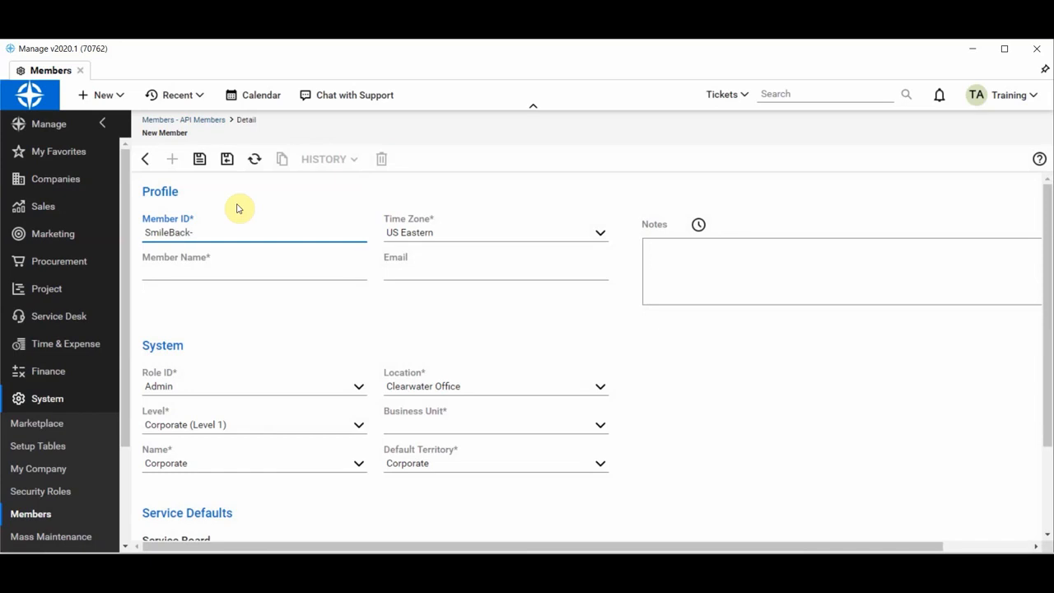
{"action": "type", "text": "API"}
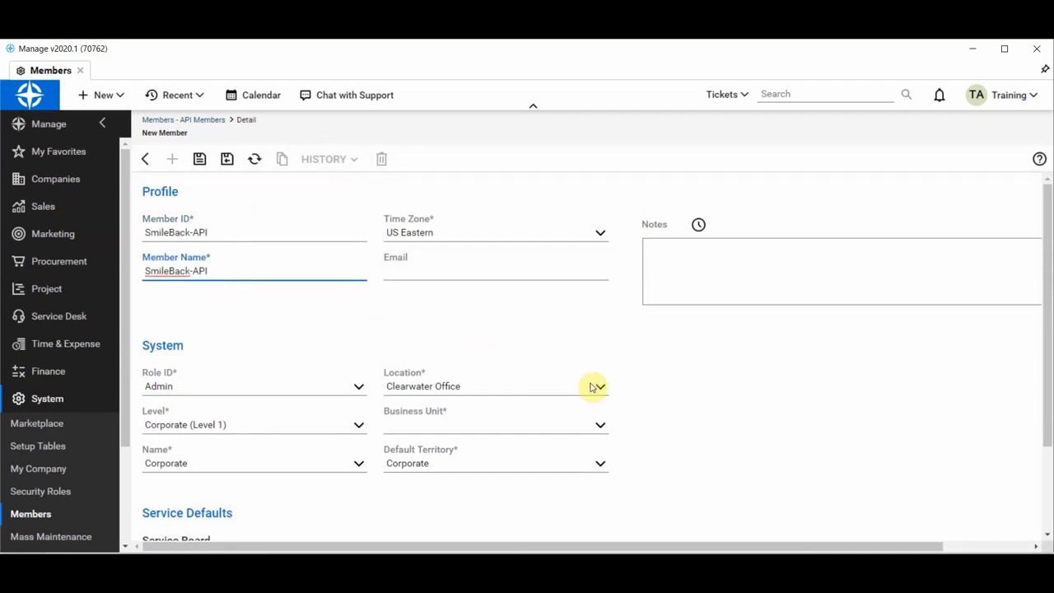
Set the member's location to Tampa Office and business unit to Admin
{"action": "left_click", "coordinate": [599, 385]}
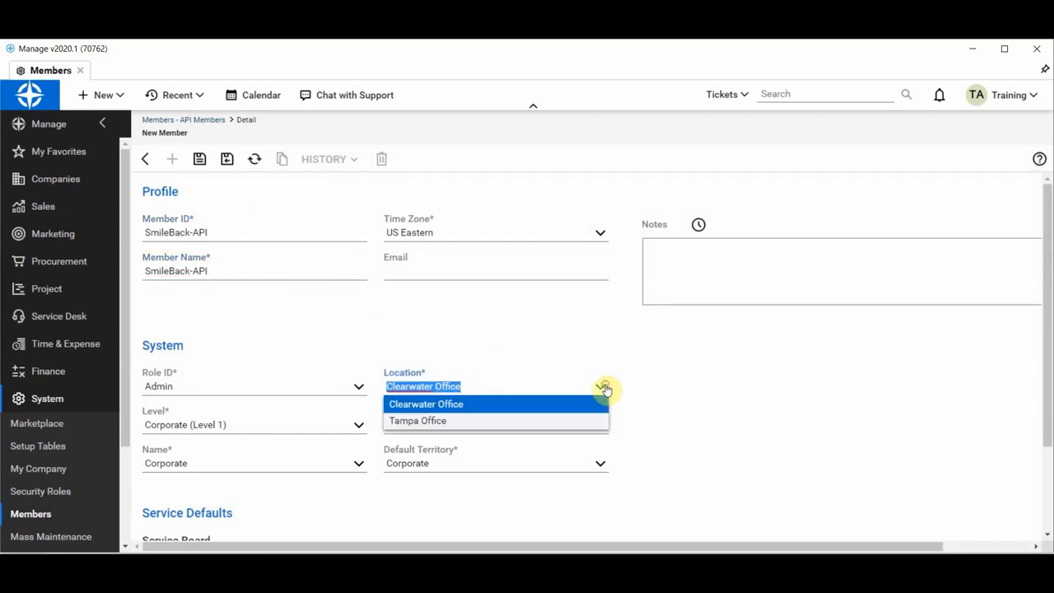
{"action": "left_click", "coordinate": [418, 419]}
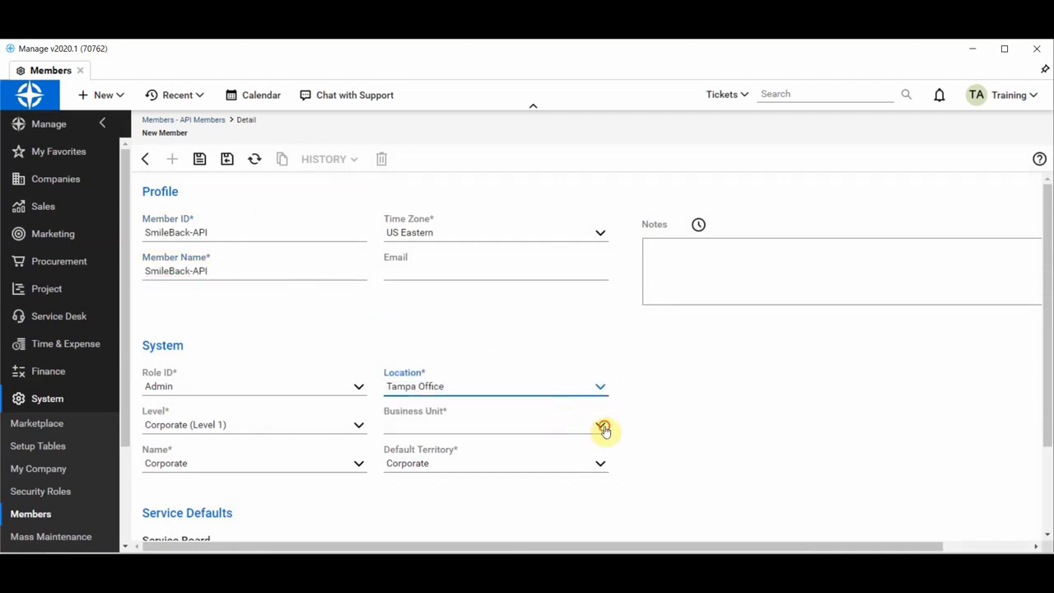
{"action": "left_click", "coordinate": [599, 425]}
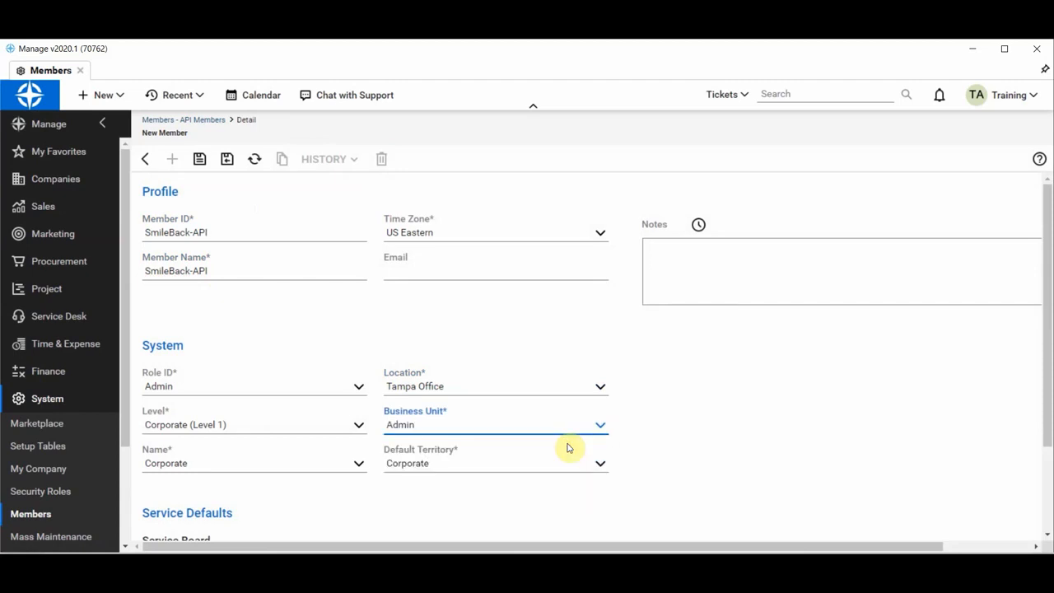
{"action": "mouse_move", "coordinate": [672, 461]}
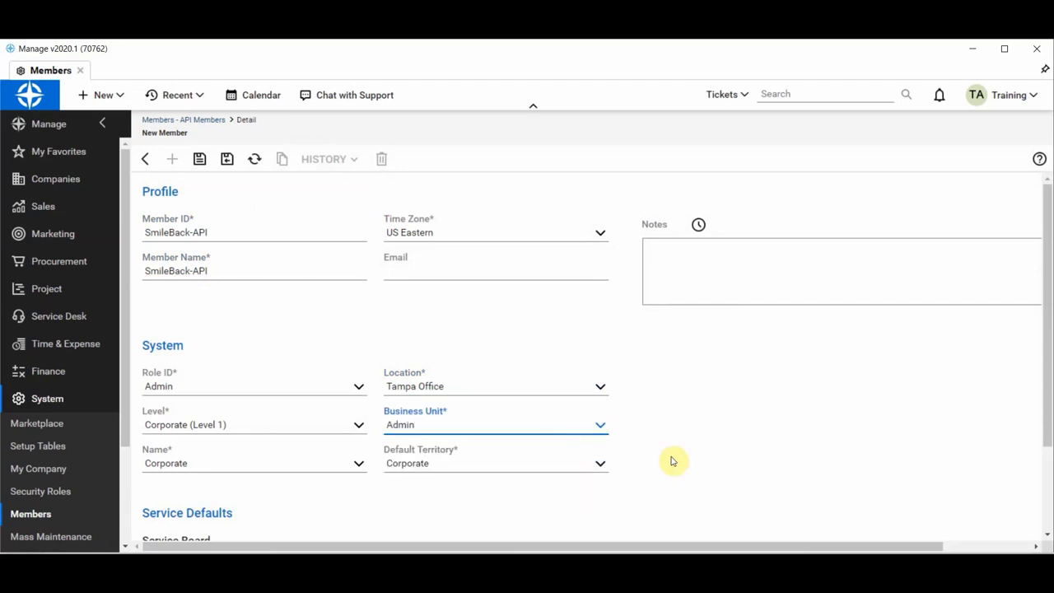
{"action": "scroll", "scroll_direction": "down", "scroll_amount": 3}
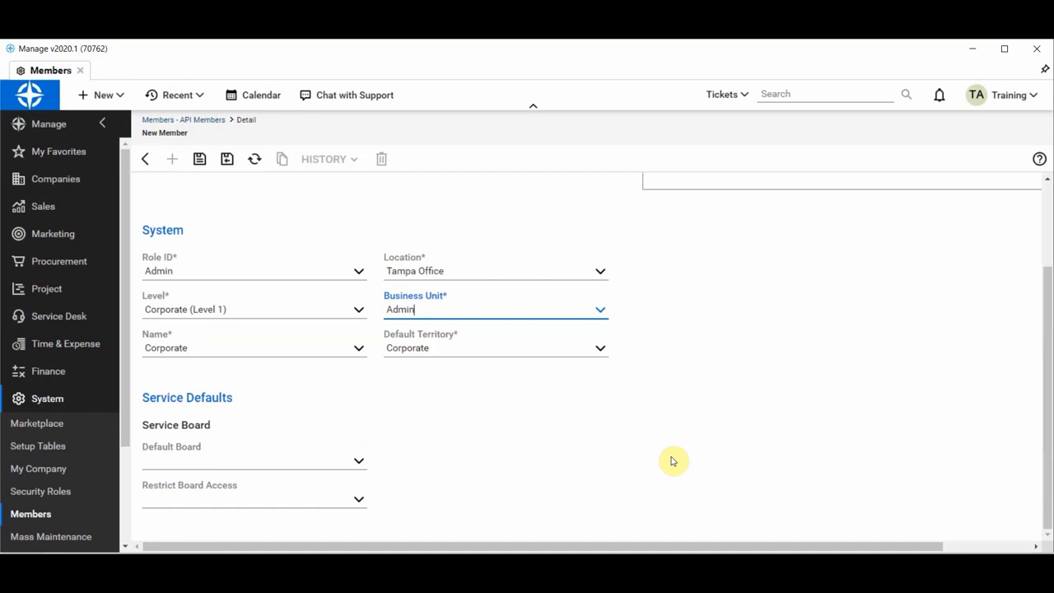
{"action": "mouse_move", "coordinate": [201, 158]}
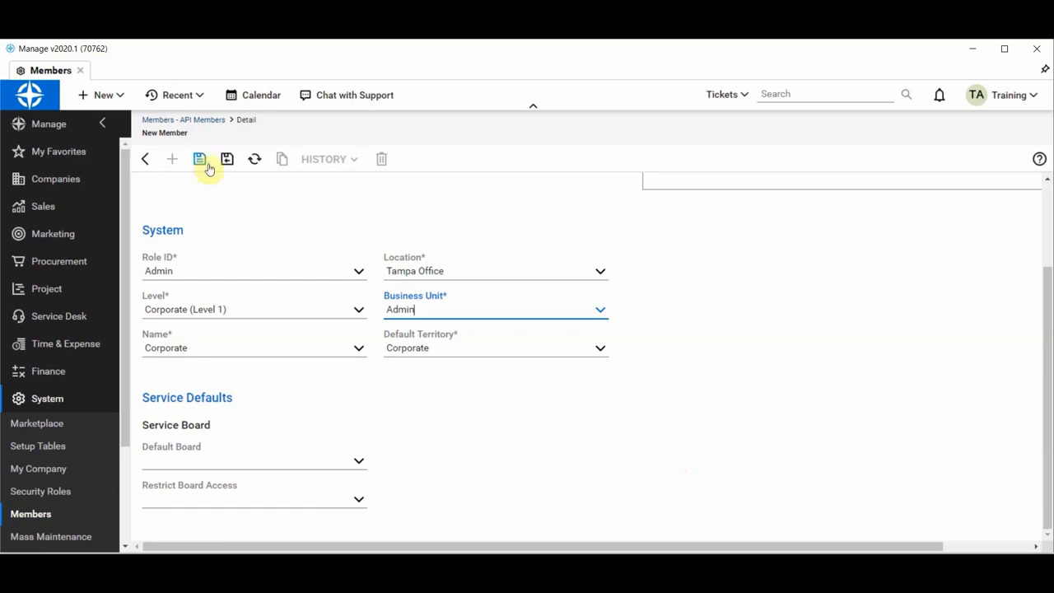
Save the member, generate an API key pair described 'SmileBack', and select the public key for copying
{"action": "left_click", "coordinate": [200, 158]}
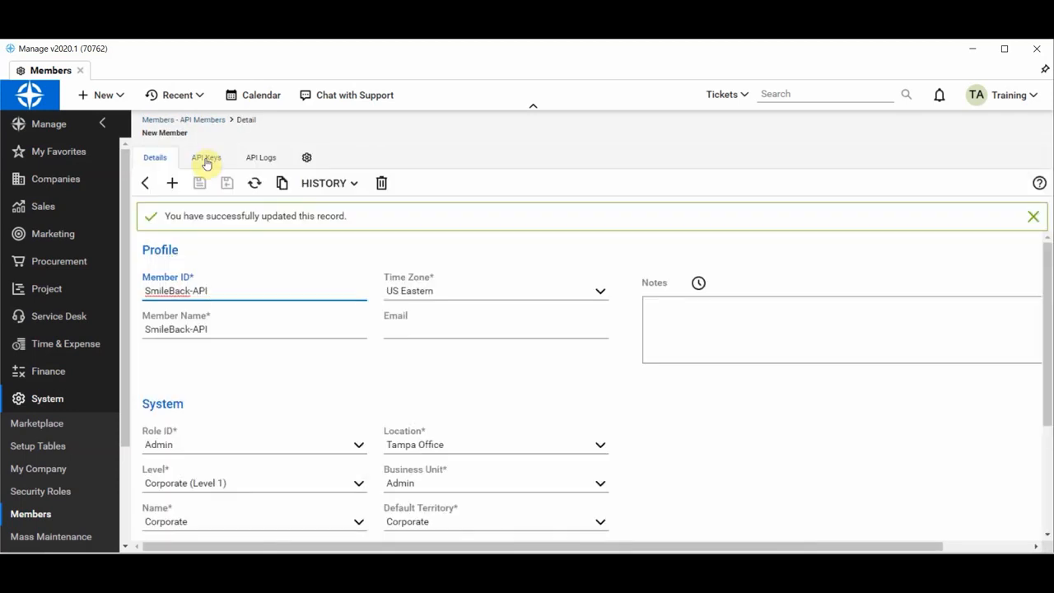
{"action": "left_click", "coordinate": [205, 158]}
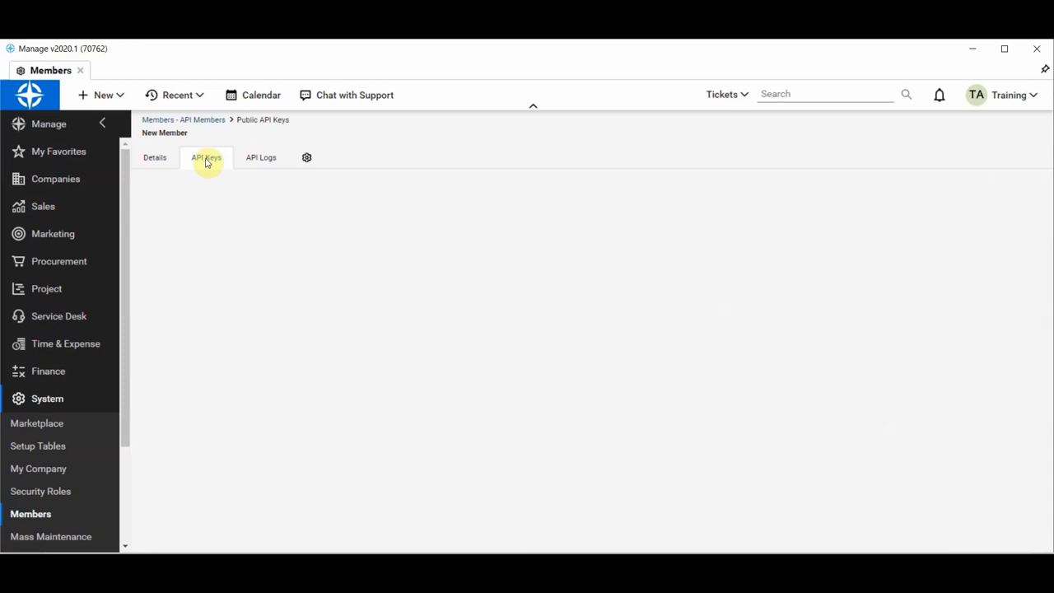
{"action": "left_click", "coordinate": [206, 158]}
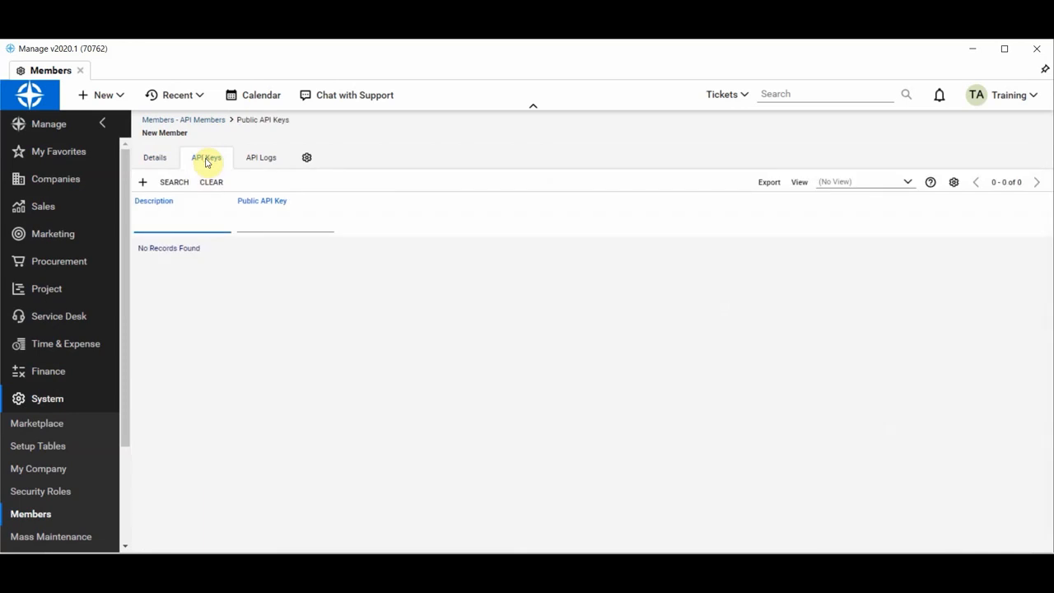
{"action": "mouse_move", "coordinate": [141, 182]}
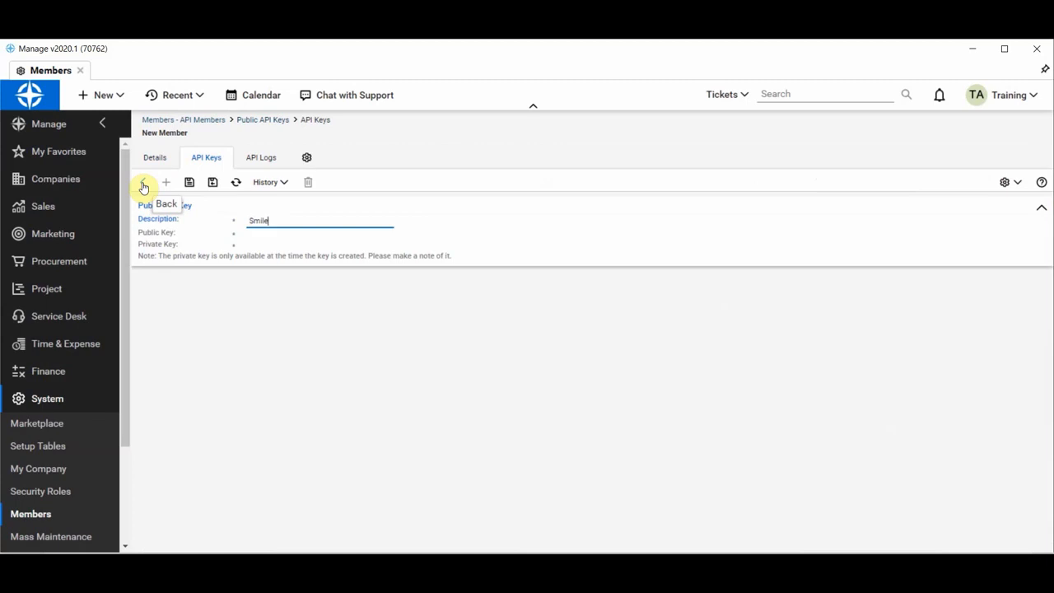
{"action": "type", "text": "Back"}
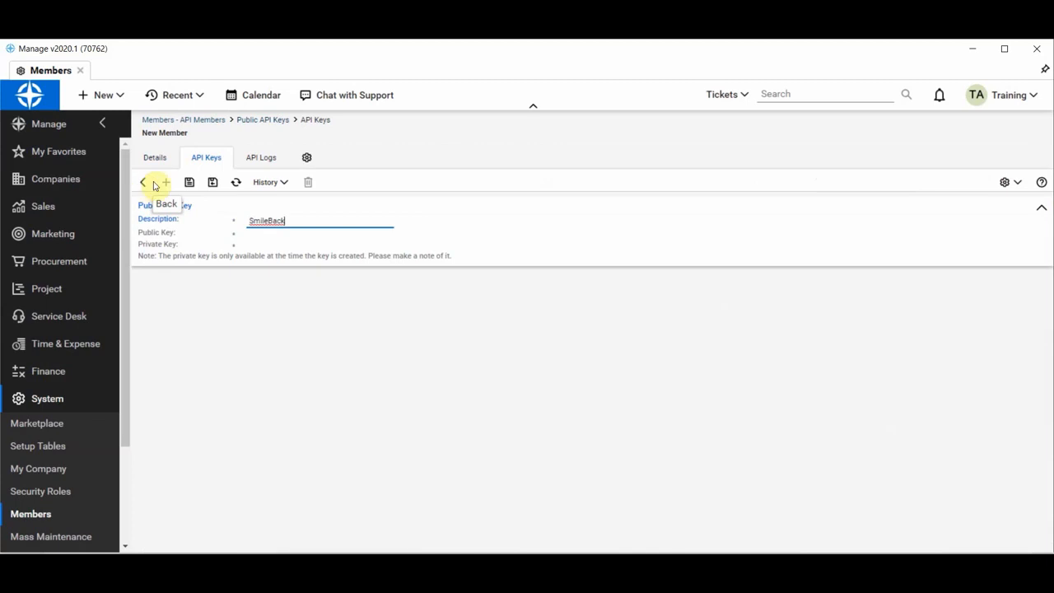
{"action": "left_click", "coordinate": [188, 181]}
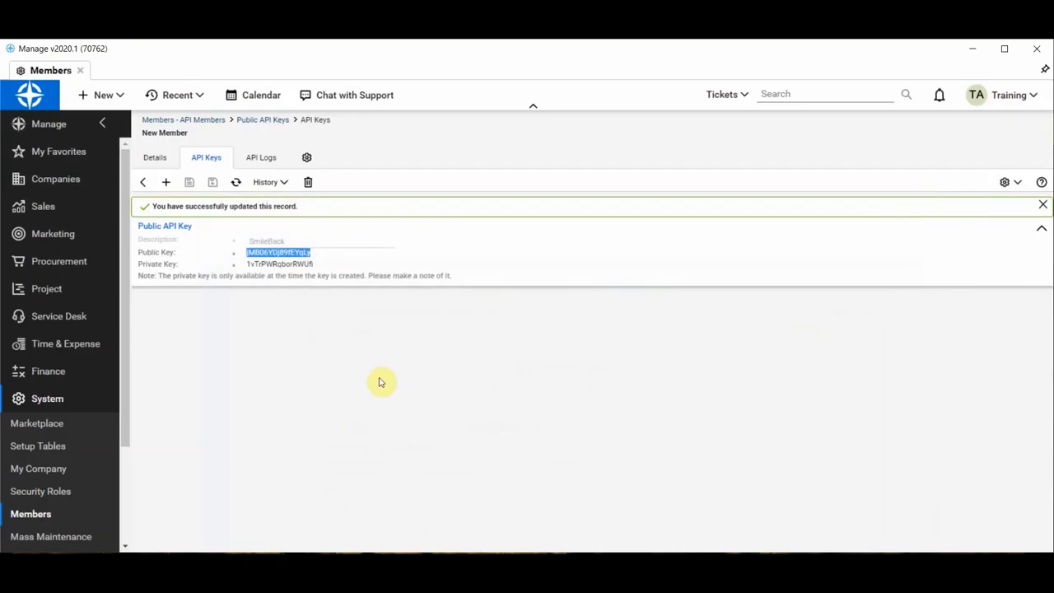
{"action": "double_click", "coordinate": [280, 264]}
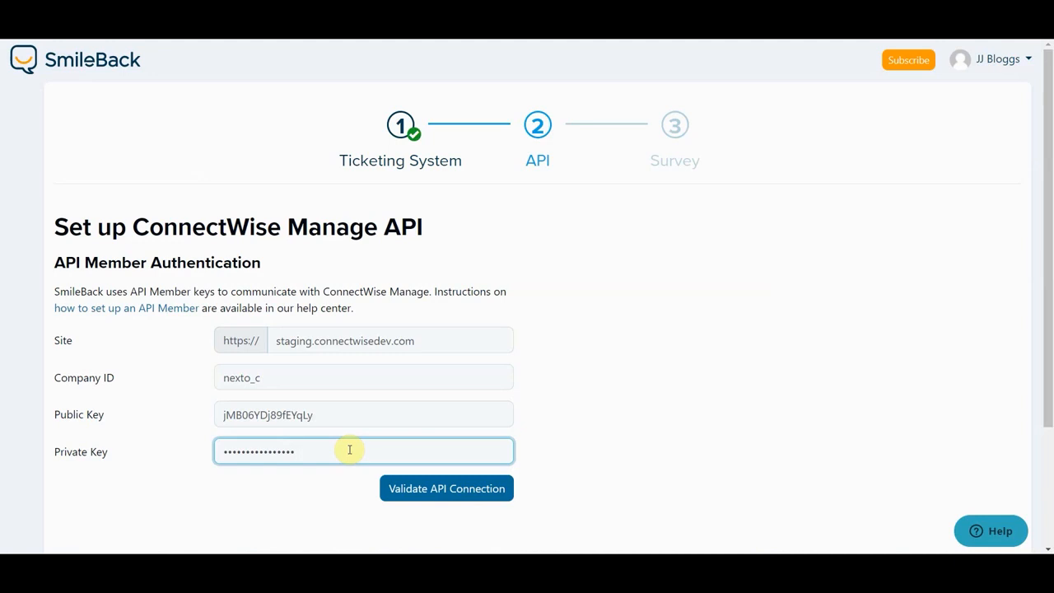
Paste the private key and validate the ConnectWise Manage API connection
{"action": "type", "text": "••"}
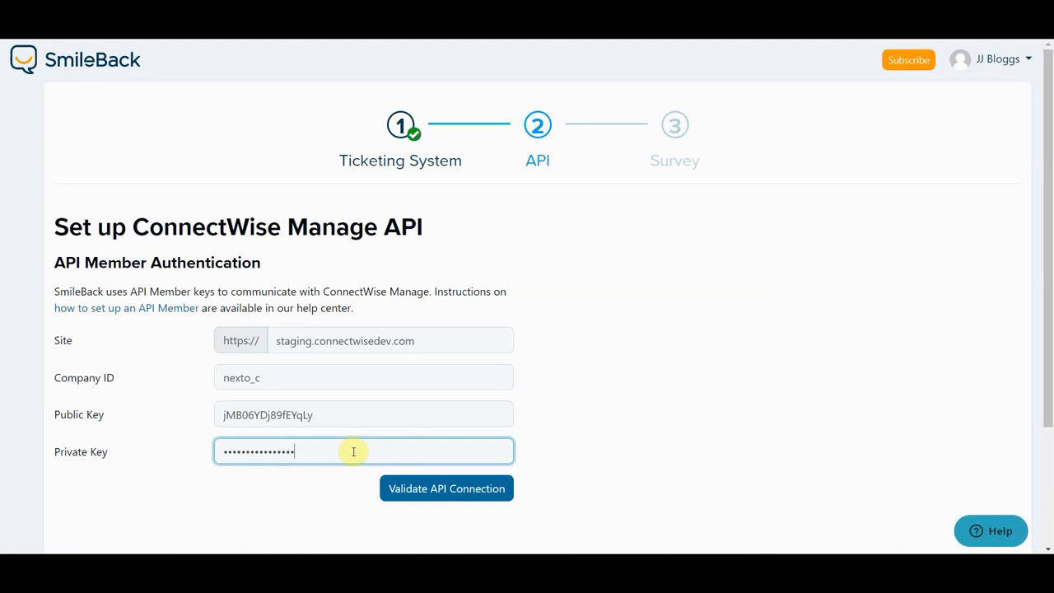
{"action": "left_click", "coordinate": [446, 488]}
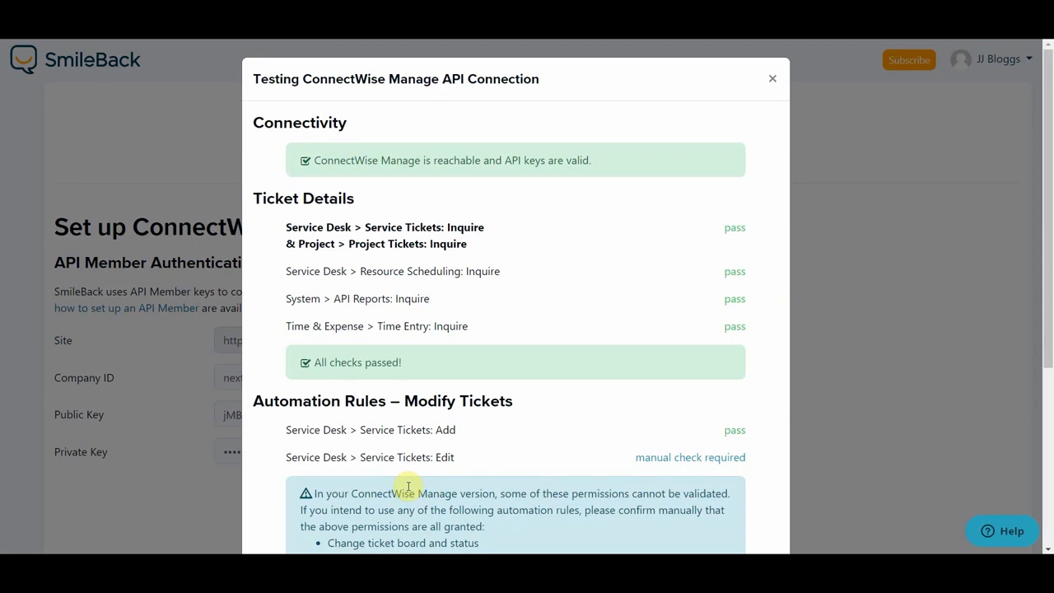
Review the permission check results and save the validated API connection settings
{"action": "scroll", "scroll_direction": "down", "scroll_amount": 3}
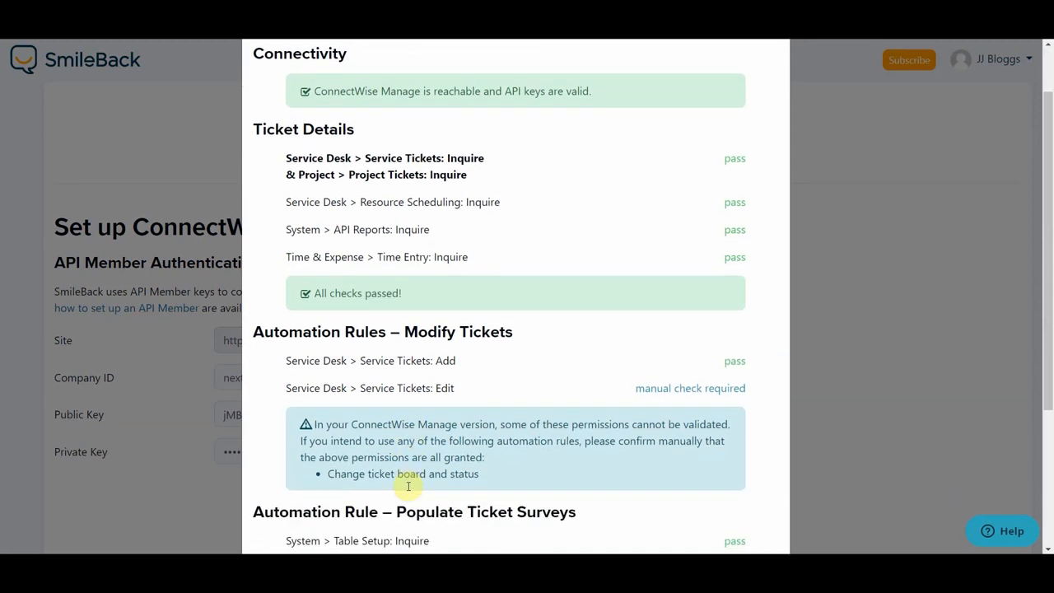
{"action": "scroll", "scroll_direction": "down", "scroll_amount": 3}
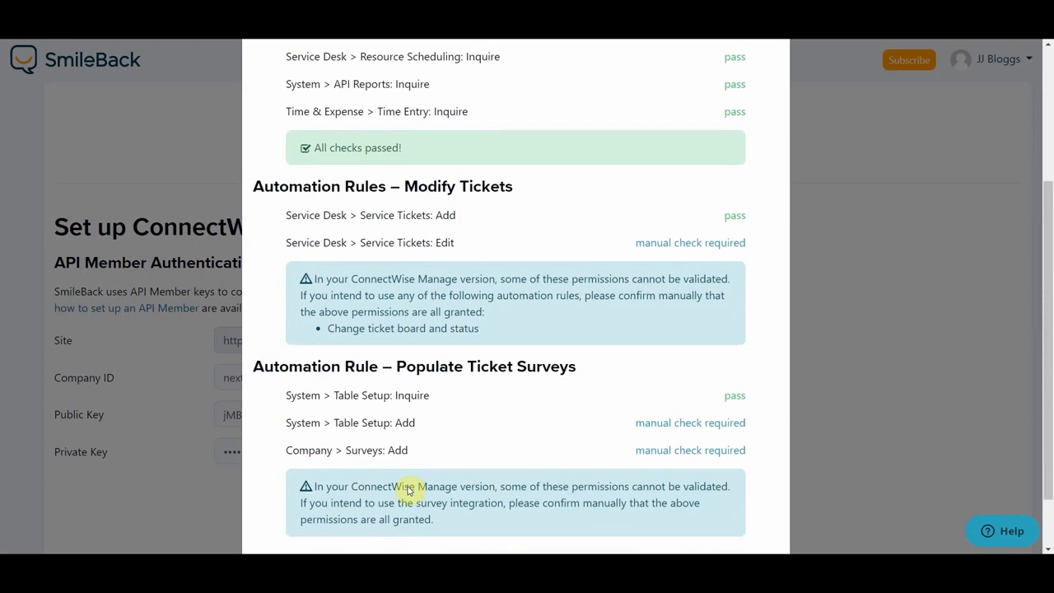
{"action": "scroll", "scroll_direction": "down", "scroll_amount": 3}
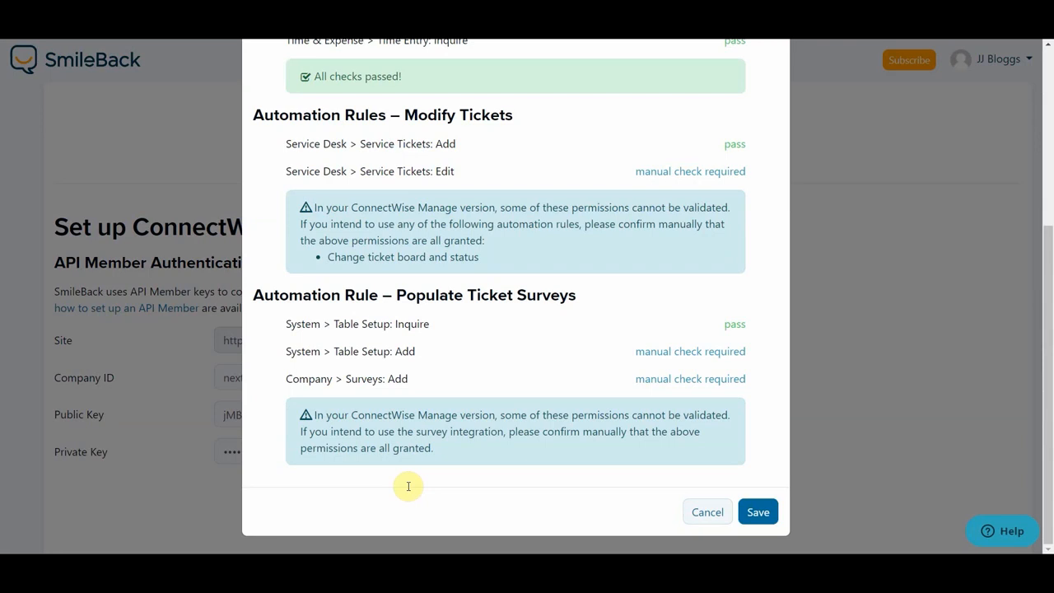
{"action": "mouse_move", "coordinate": [573, 499]}
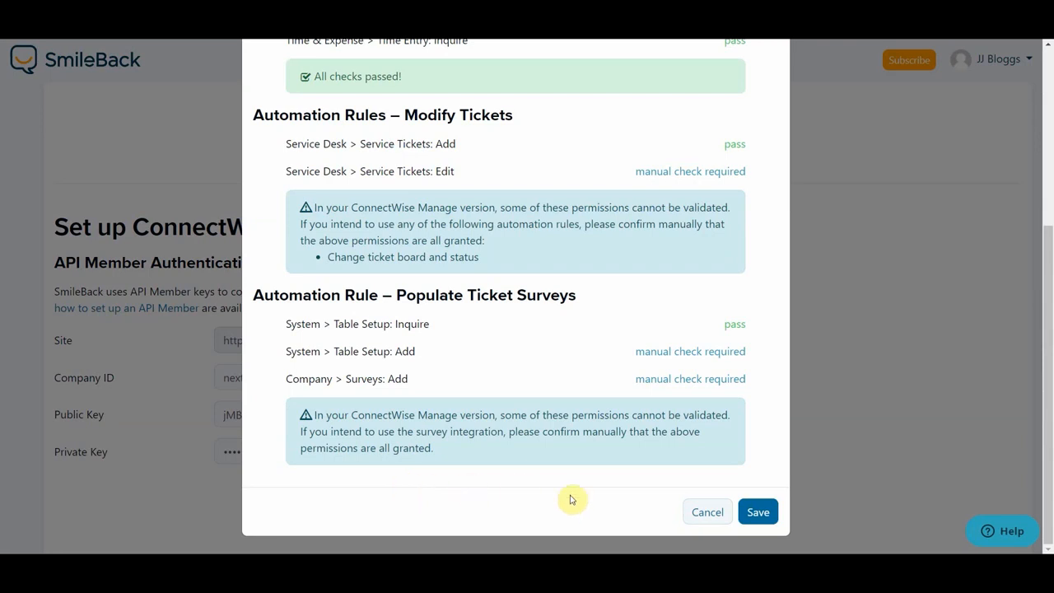
{"action": "left_click", "coordinate": [758, 510]}
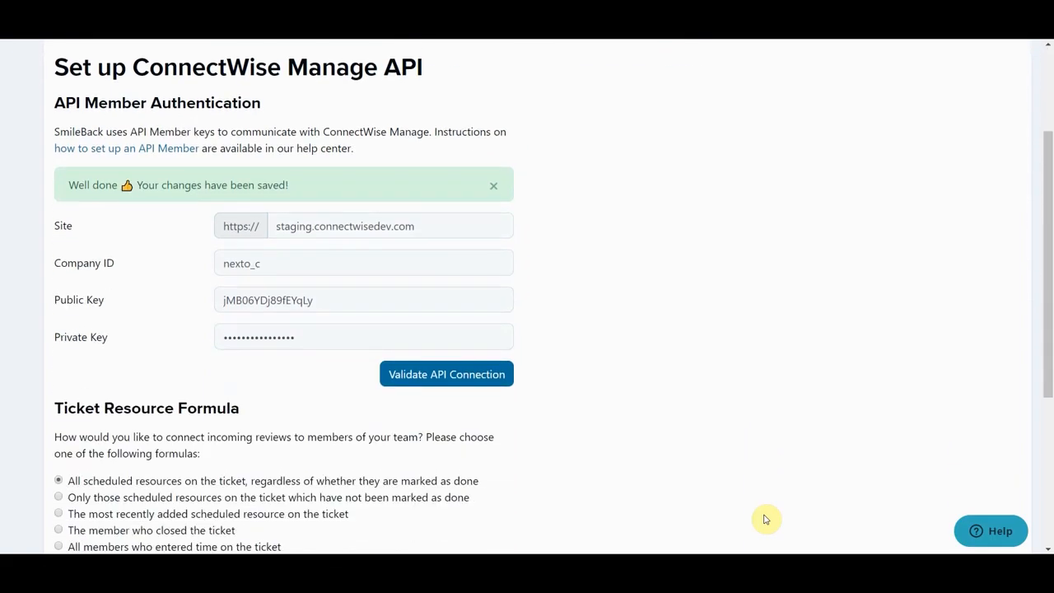
Choose a Ticket Resource Formula option and save it with Set Formula
{"action": "scroll", "scroll_direction": "down", "scroll_amount": 3}
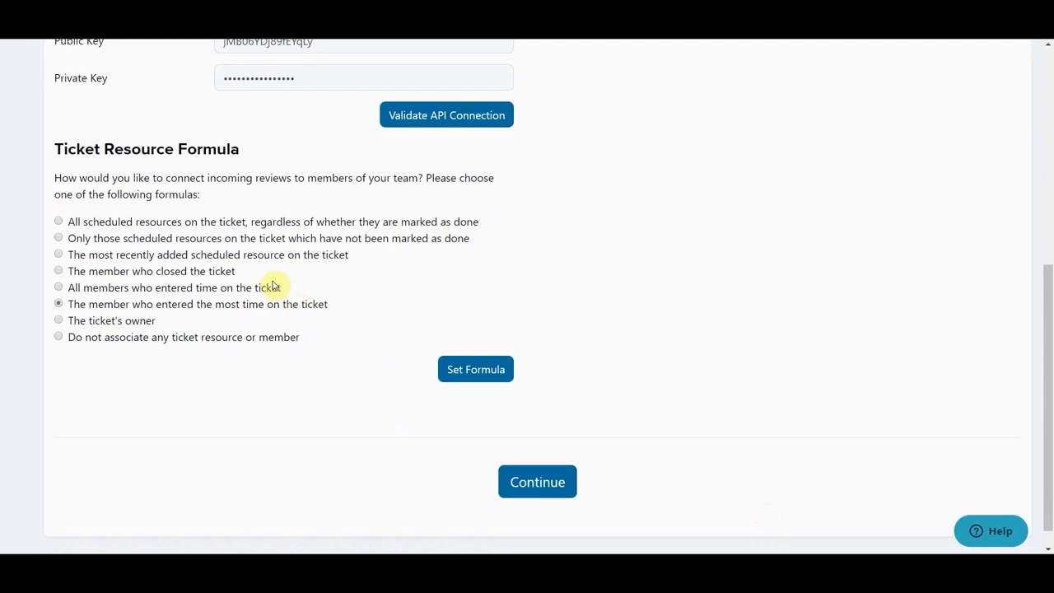
{"action": "left_click", "coordinate": [59, 286]}
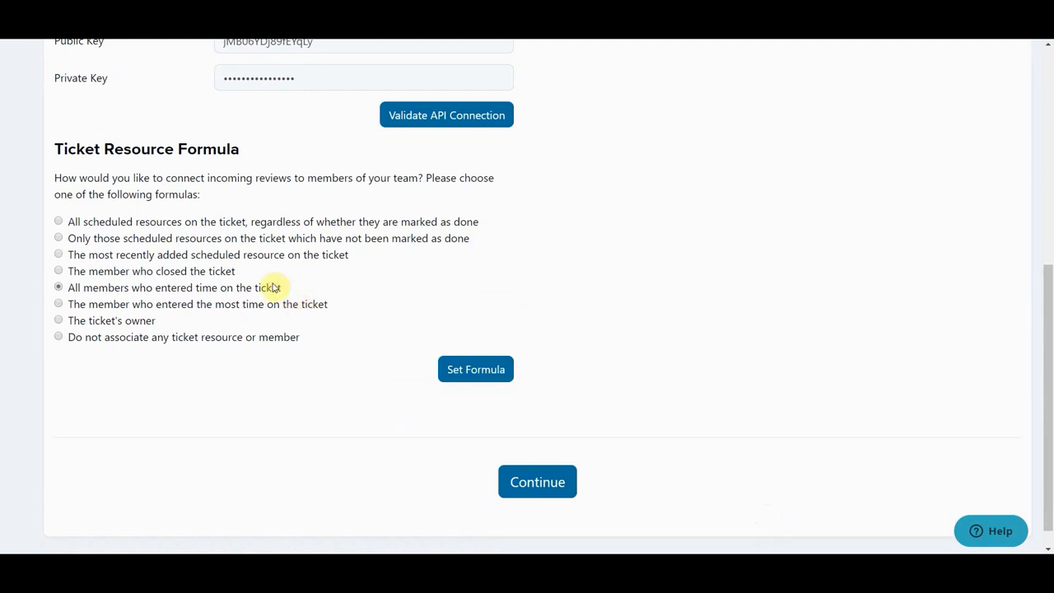
{"action": "left_click", "coordinate": [474, 369]}
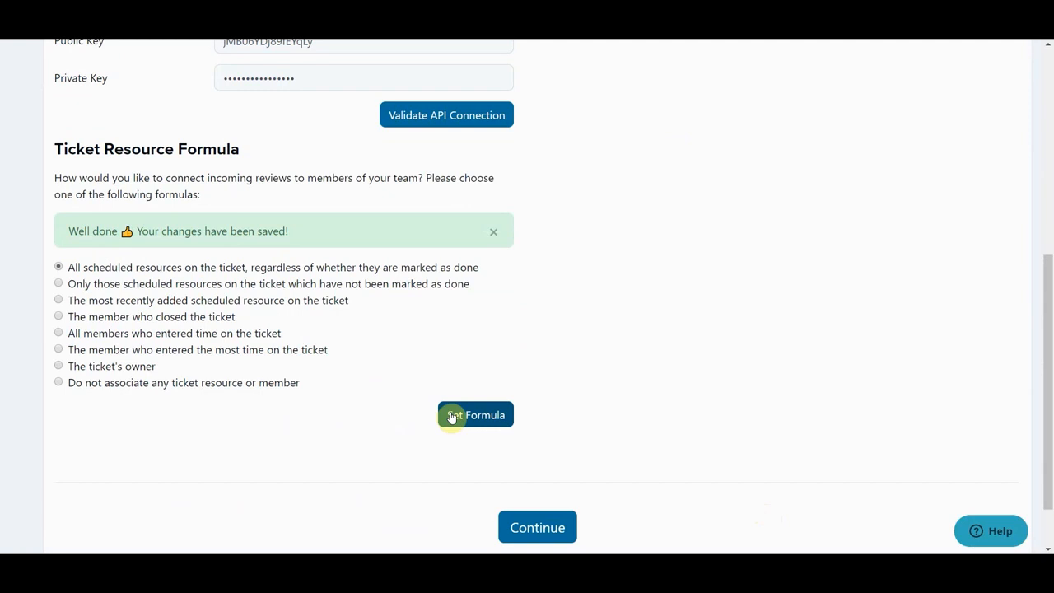
{"action": "mouse_move", "coordinate": [511, 466]}
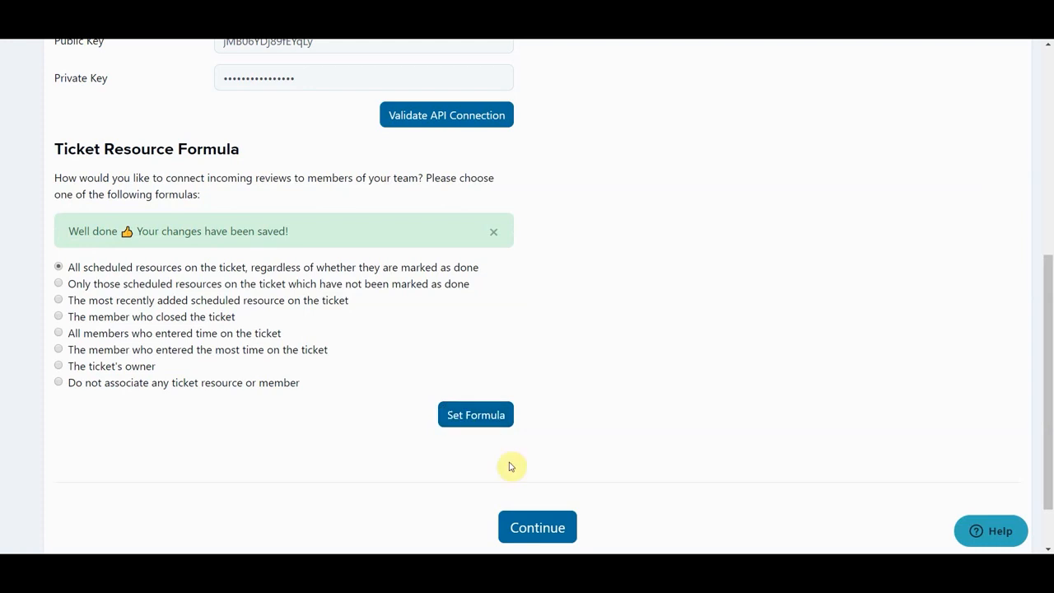
Continue to survey customisation and upload the orange-1210522_960_720 image as the company logo
{"action": "left_click", "coordinate": [537, 526]}
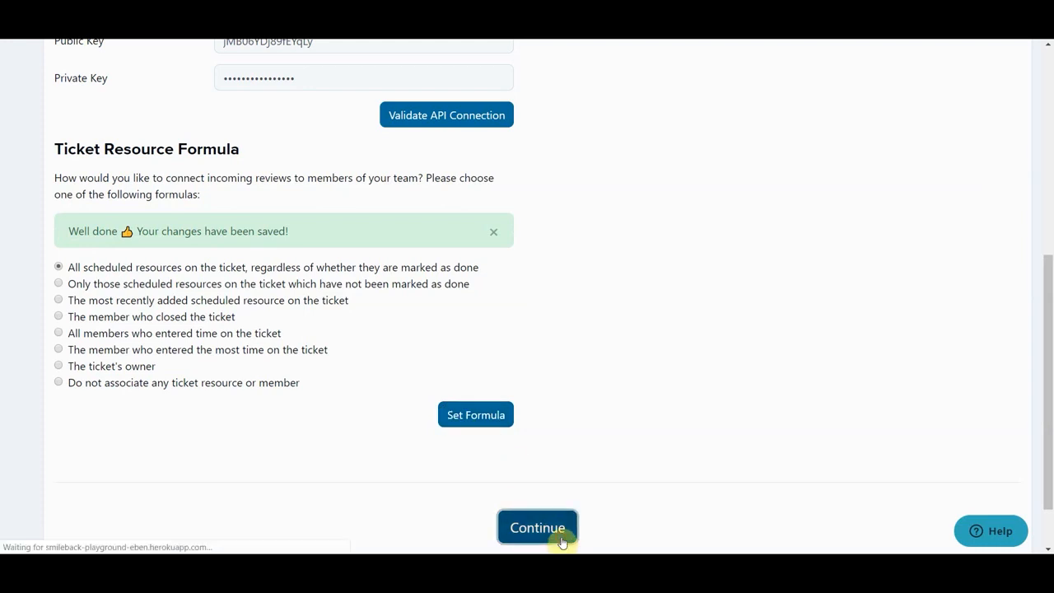
{"action": "left_click", "coordinate": [536, 526]}
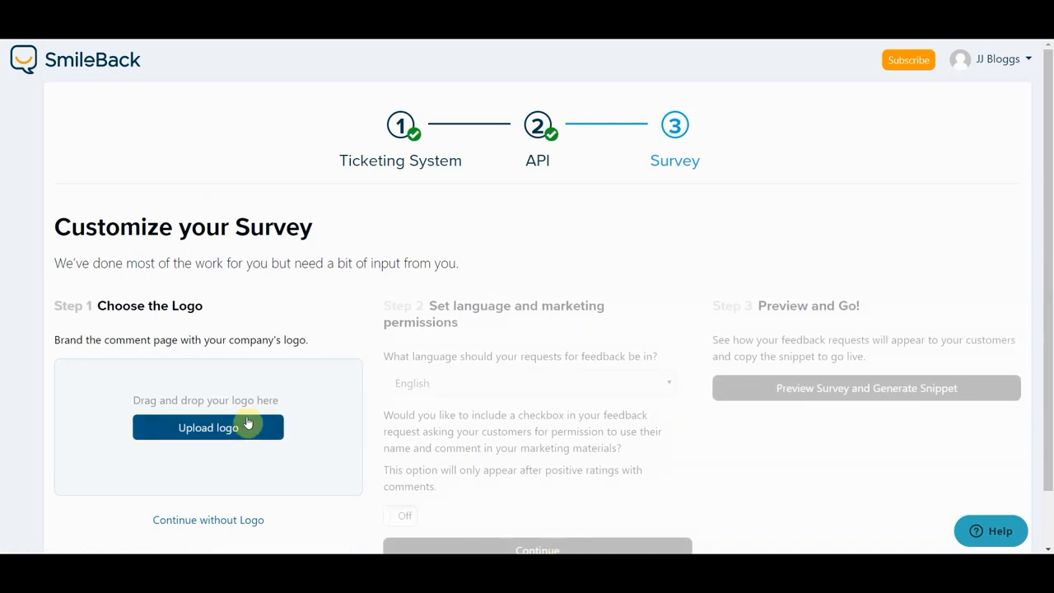
{"action": "left_click", "coordinate": [208, 428]}
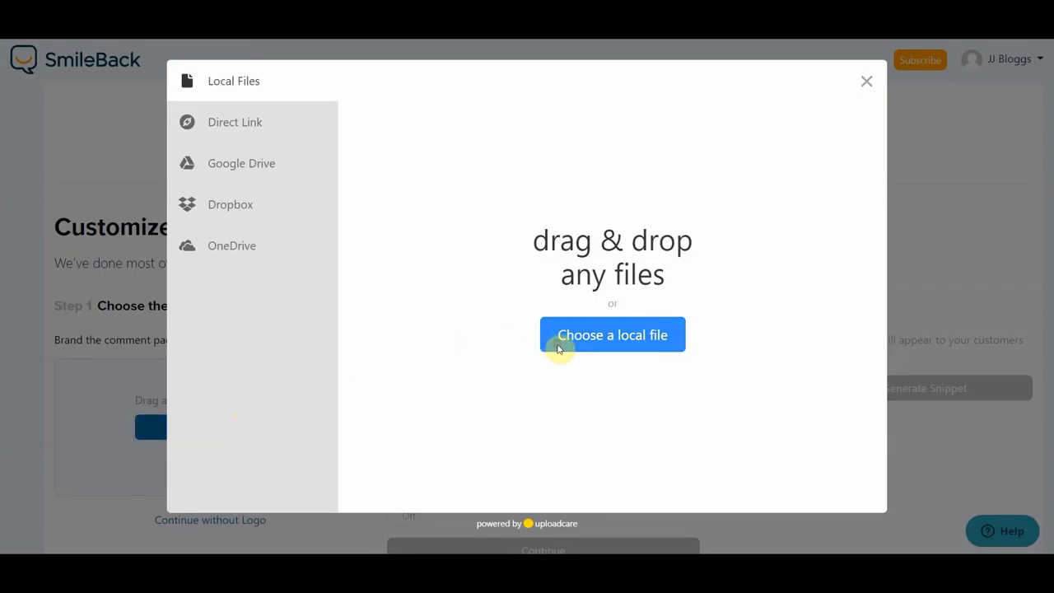
{"action": "left_click", "coordinate": [612, 334]}
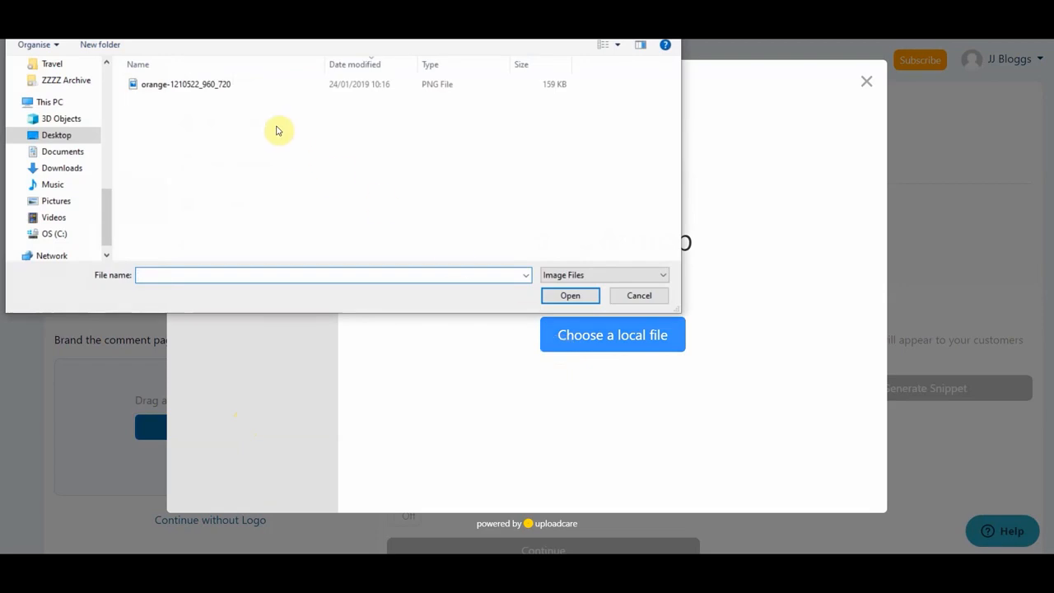
{"action": "left_click", "coordinate": [185, 84]}
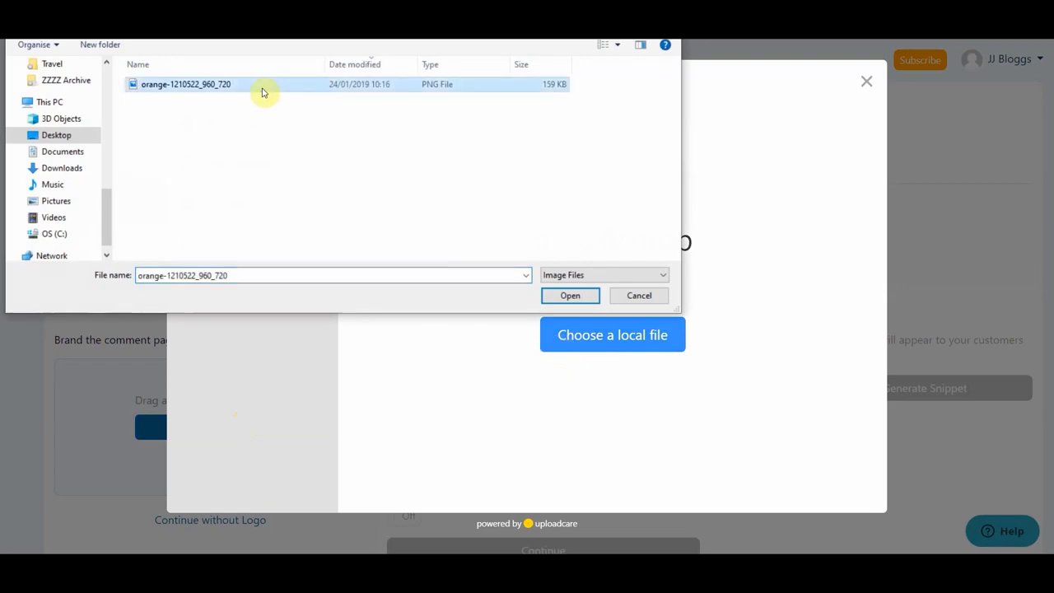
{"action": "left_click", "coordinate": [569, 294]}
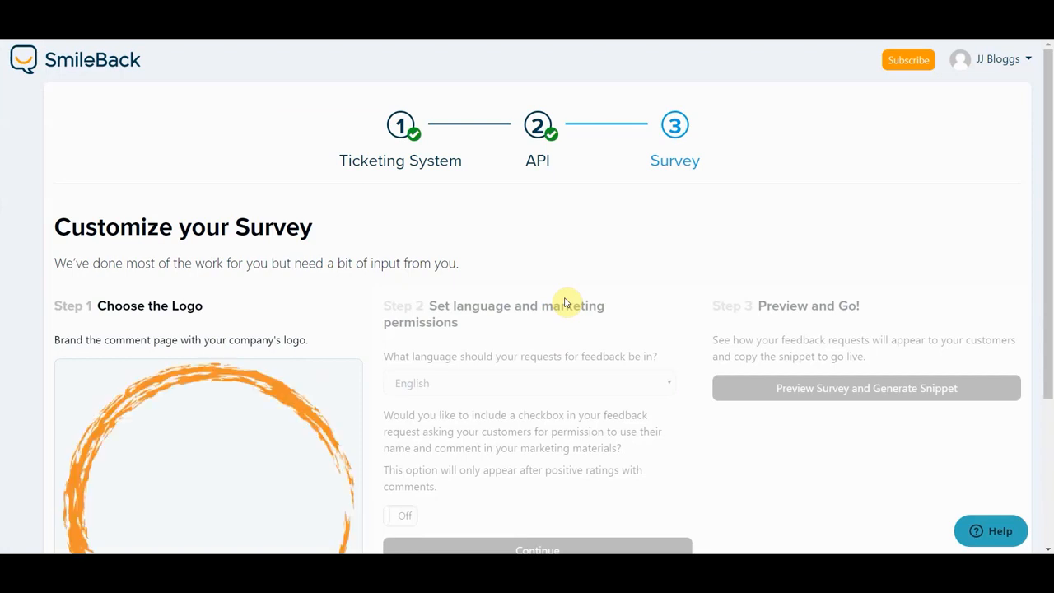
{"action": "scroll", "scroll_direction": "down", "scroll_amount": 3}
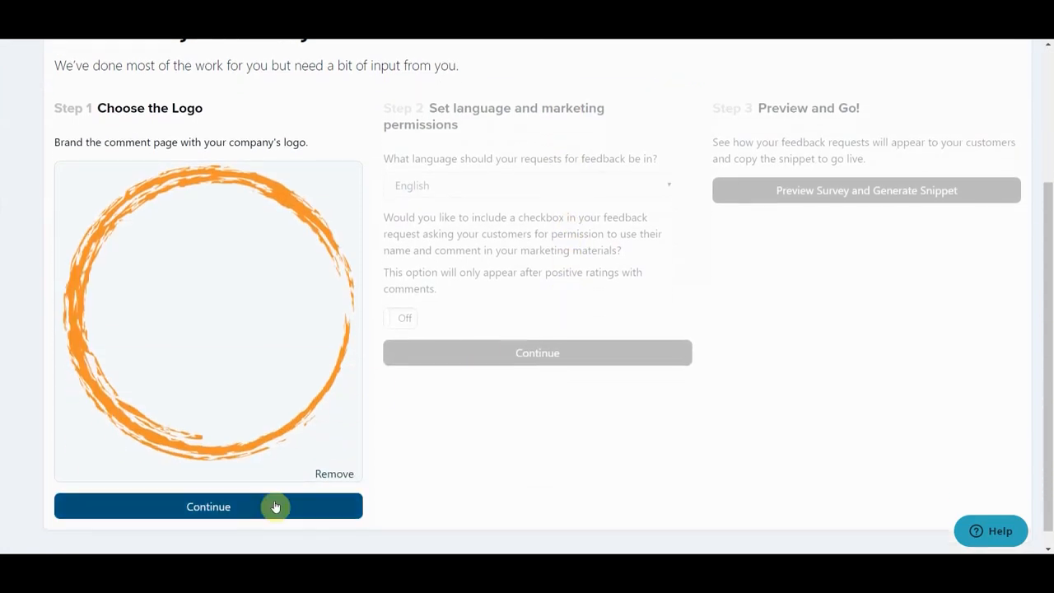
Confirm the logo step, turn marketing permission On, and confirm the English language settings
{"action": "left_click", "coordinate": [207, 505]}
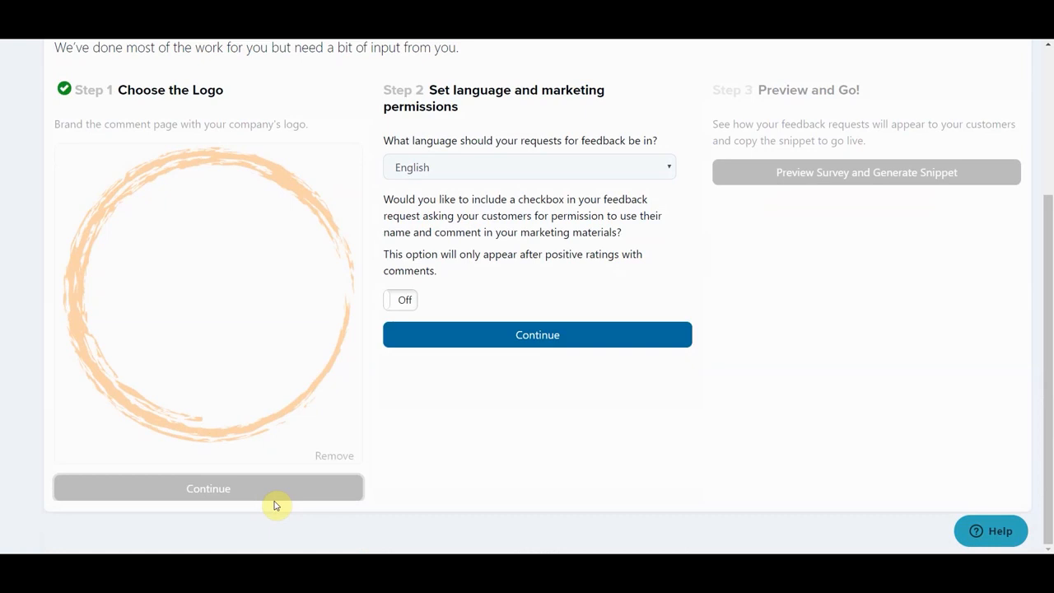
{"action": "mouse_move", "coordinate": [405, 300]}
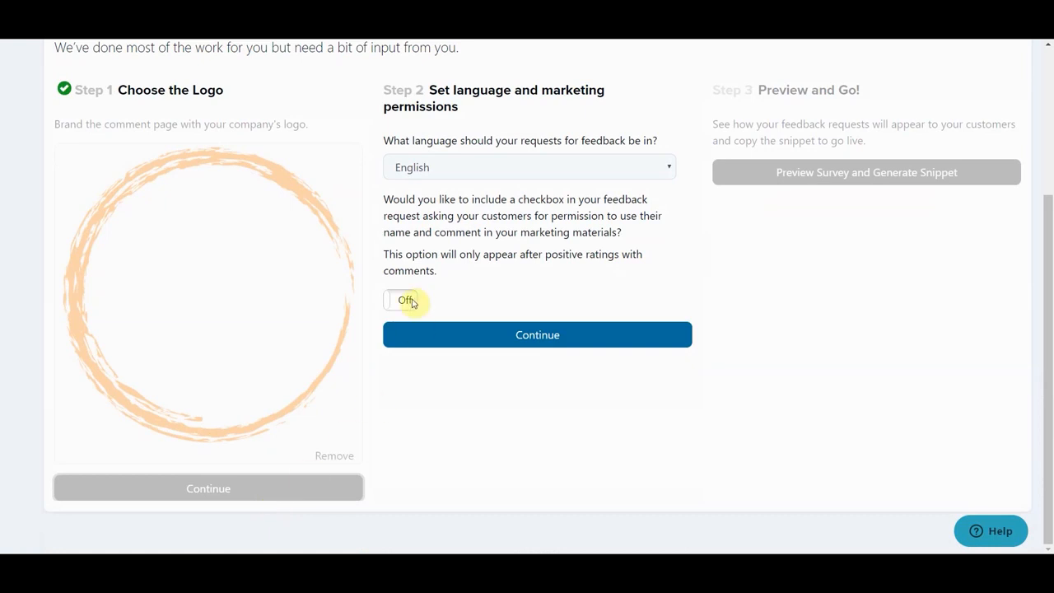
{"action": "left_click", "coordinate": [405, 300]}
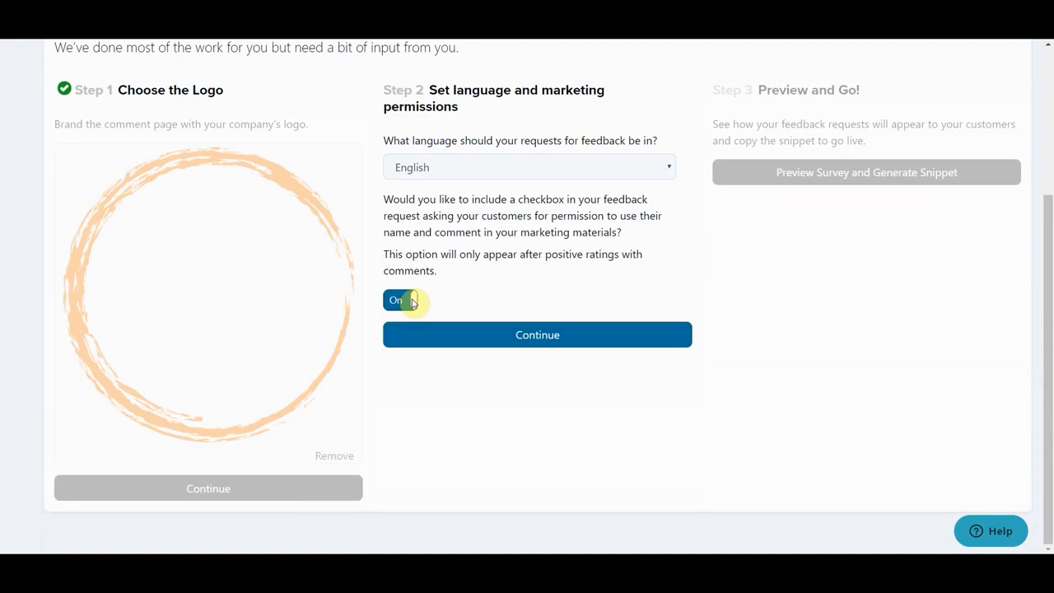
{"action": "left_click", "coordinate": [536, 335]}
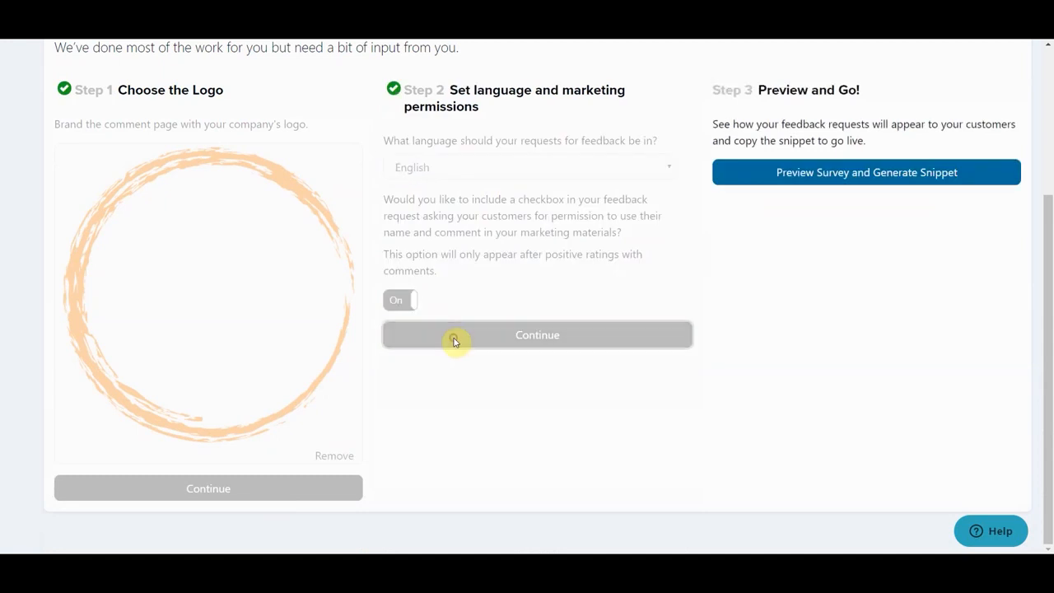
{"action": "mouse_move", "coordinate": [751, 173]}
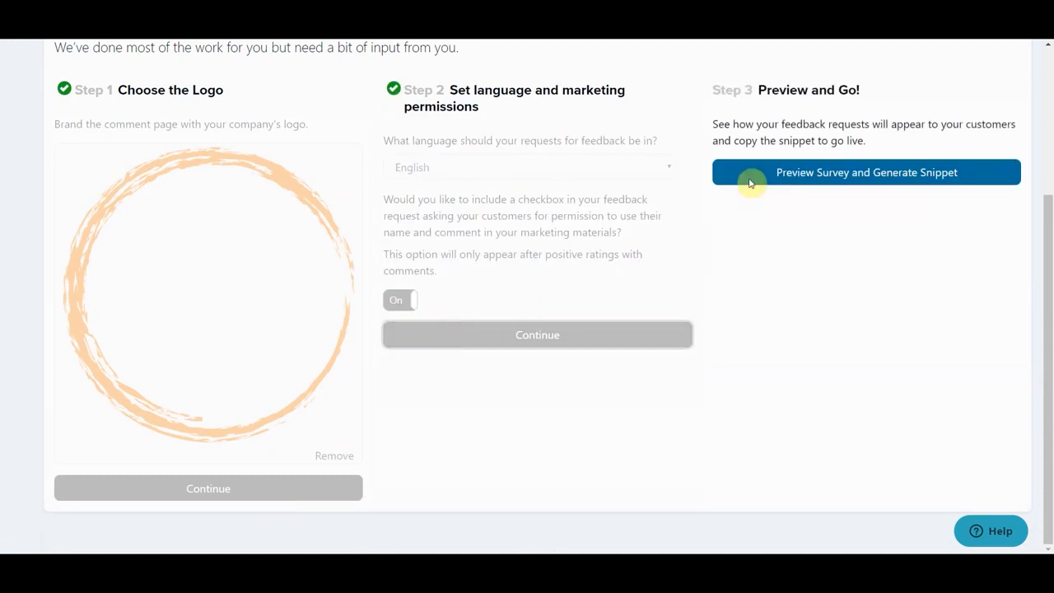
Preview the survey's email, comment page and comment-submitted views, then show the email snippet
{"action": "left_click", "coordinate": [866, 173]}
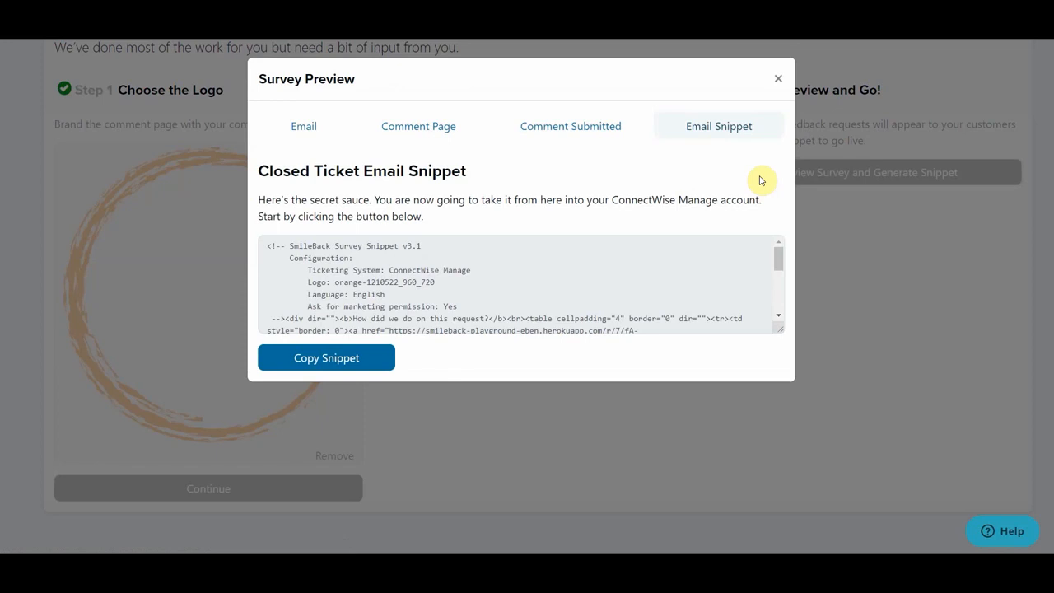
{"action": "mouse_move", "coordinate": [303, 125]}
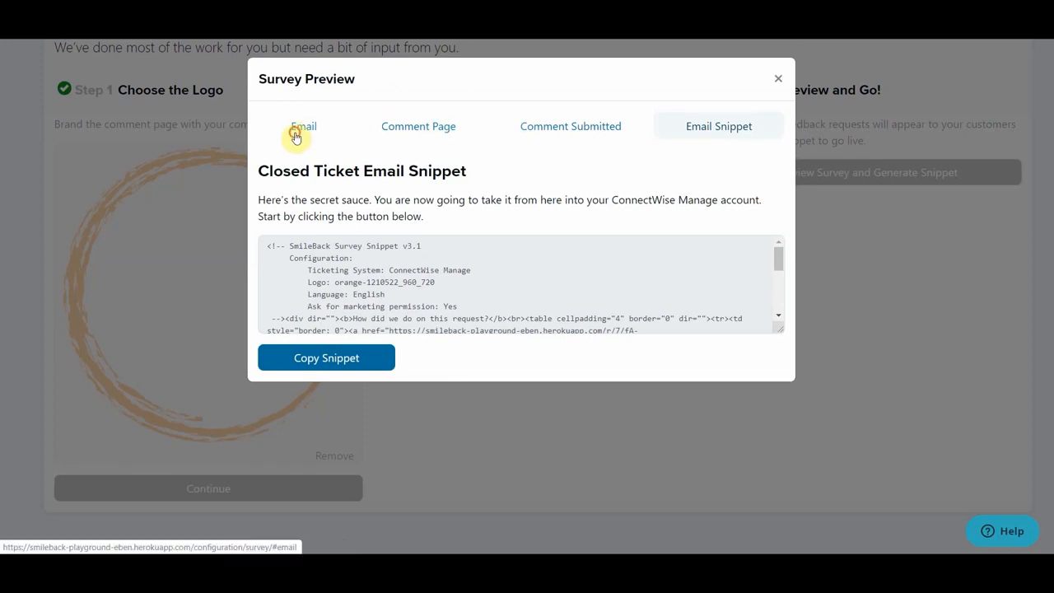
{"action": "left_click", "coordinate": [303, 125]}
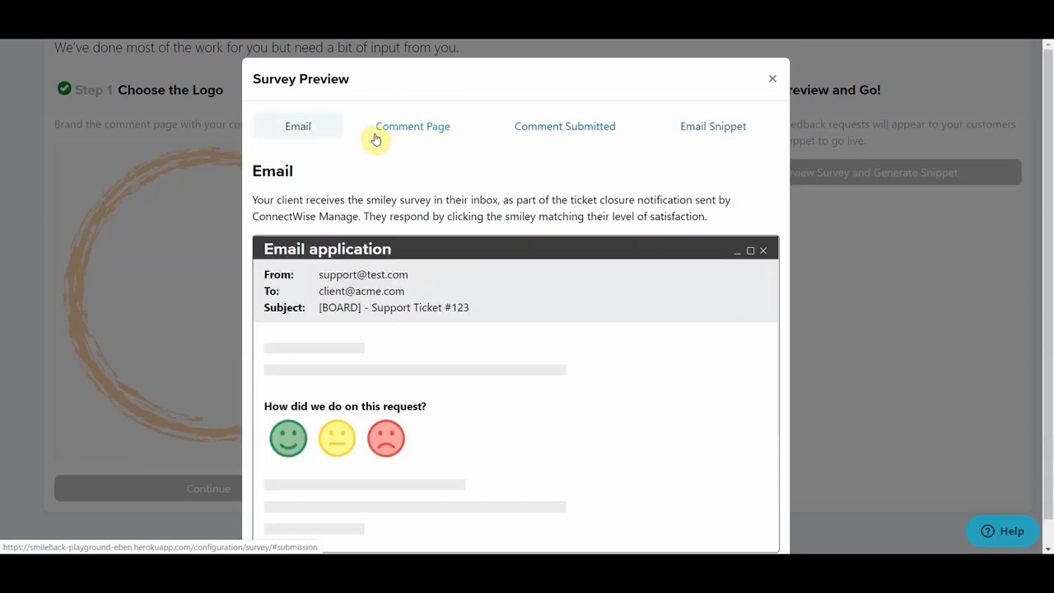
{"action": "left_click", "coordinate": [411, 125]}
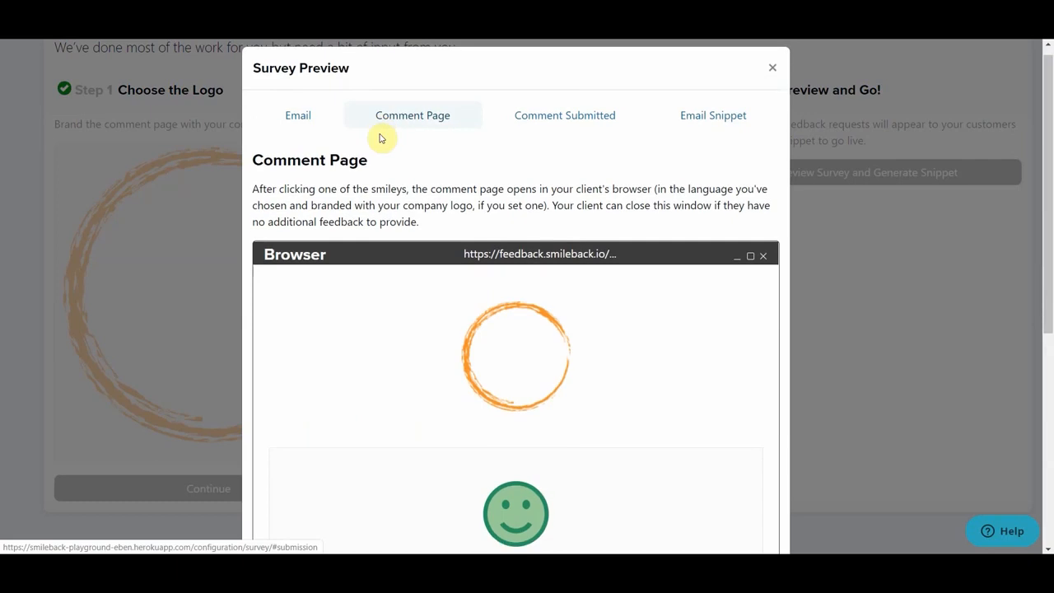
{"action": "scroll", "scroll_direction": "down", "scroll_amount": 3}
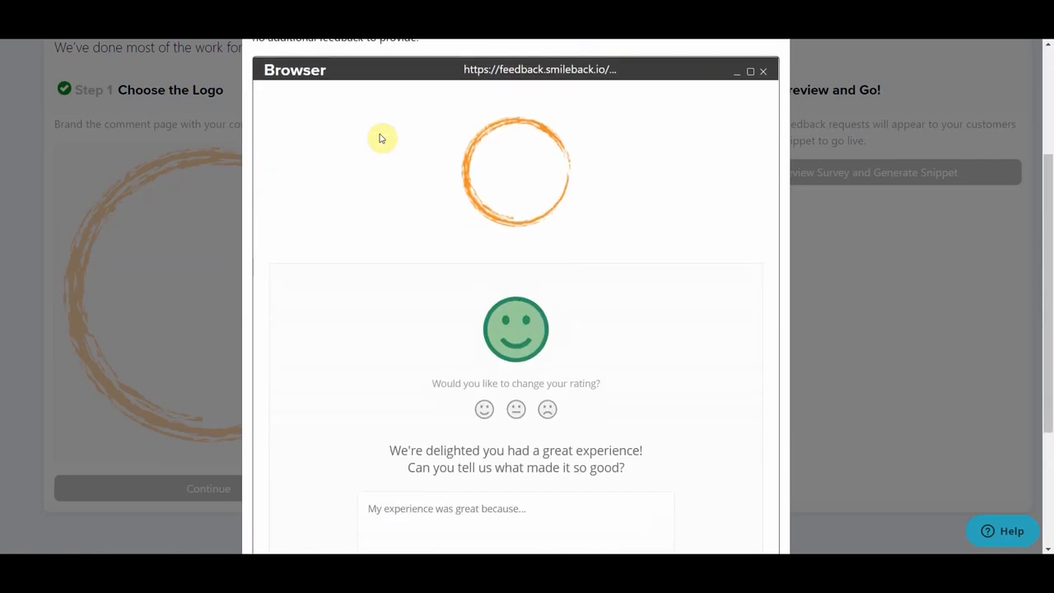
{"action": "scroll", "scroll_direction": "up", "scroll_amount": 3}
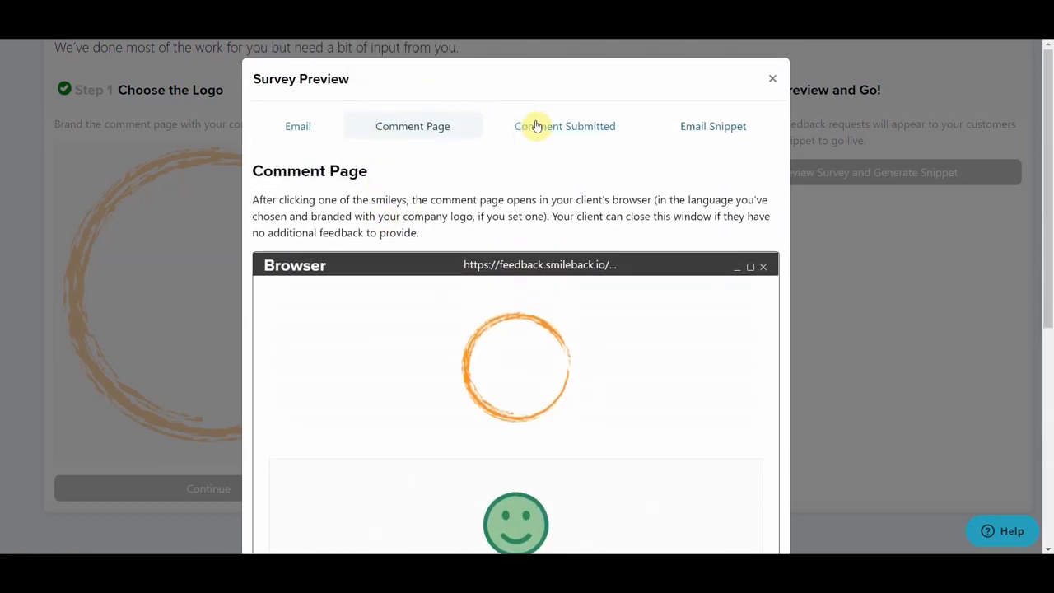
{"action": "left_click", "coordinate": [565, 126]}
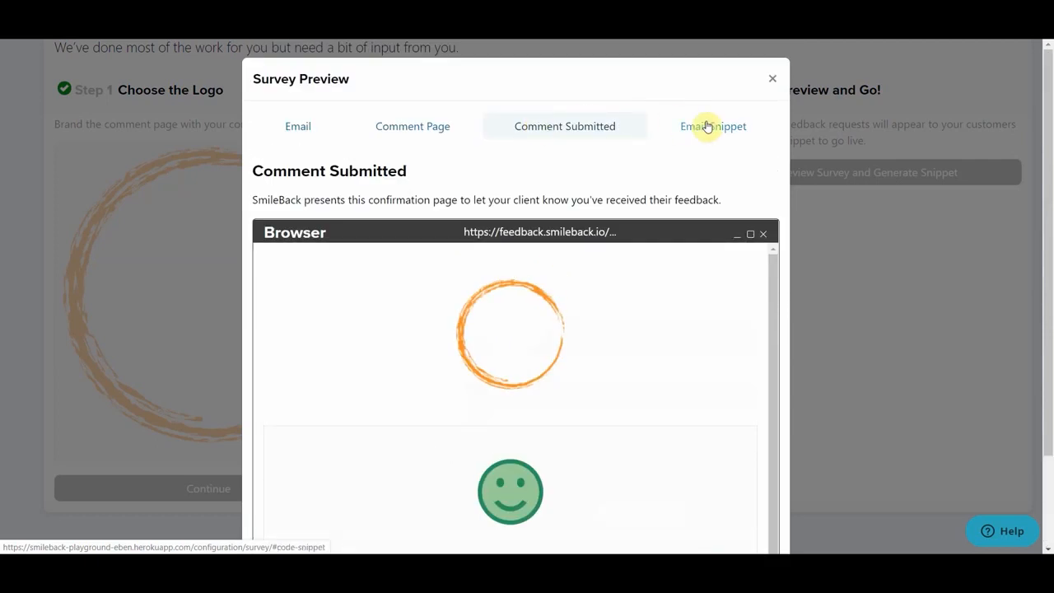
{"action": "left_click", "coordinate": [713, 125]}
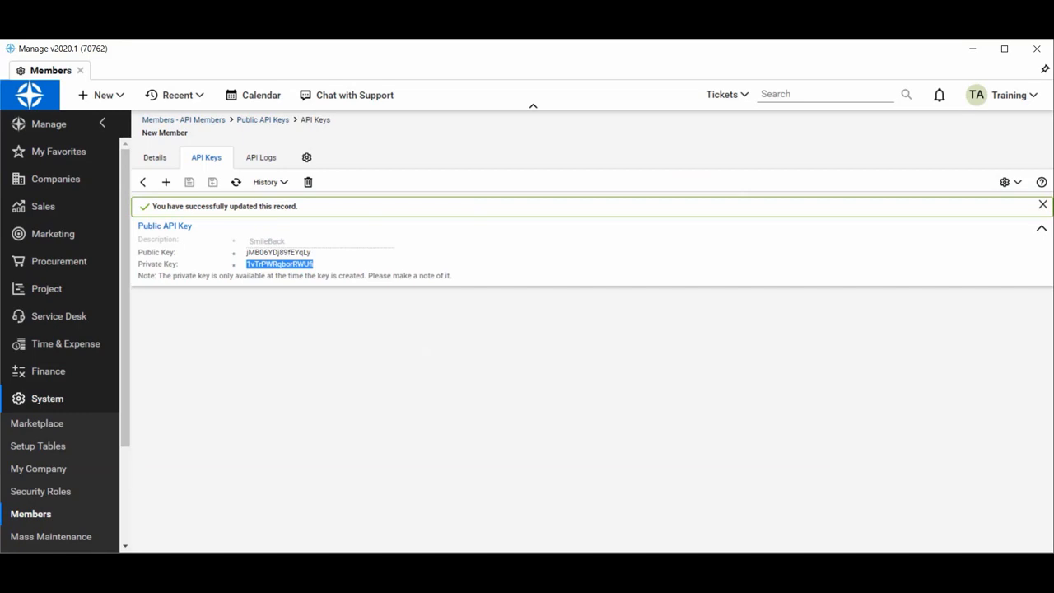
{"action": "mouse_move", "coordinate": [158, 471]}
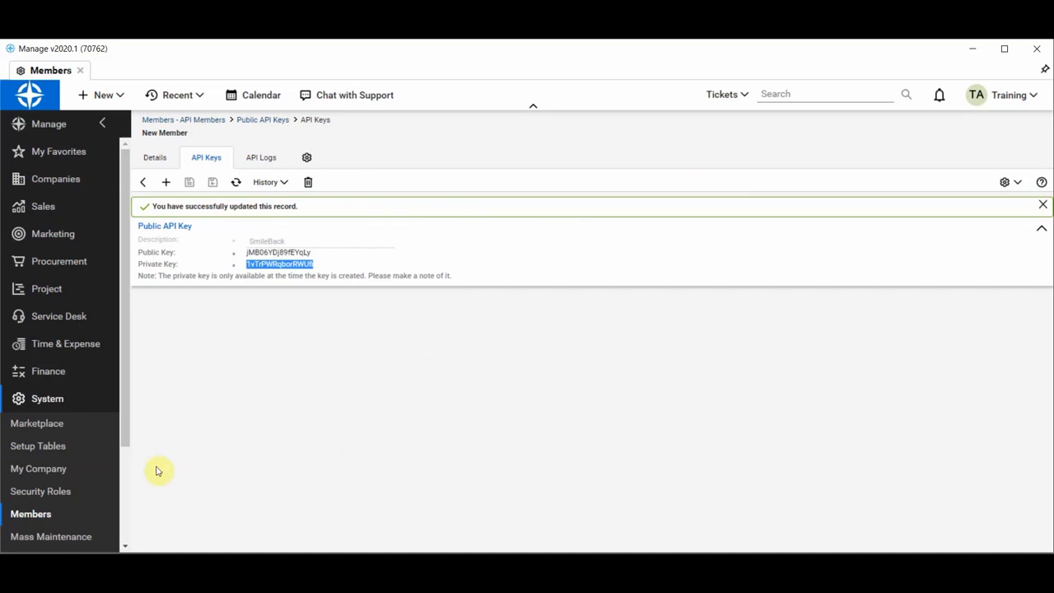
Search Setup Tables for 'service' and open the Professional Services service board setup
{"action": "left_click", "coordinate": [38, 444]}
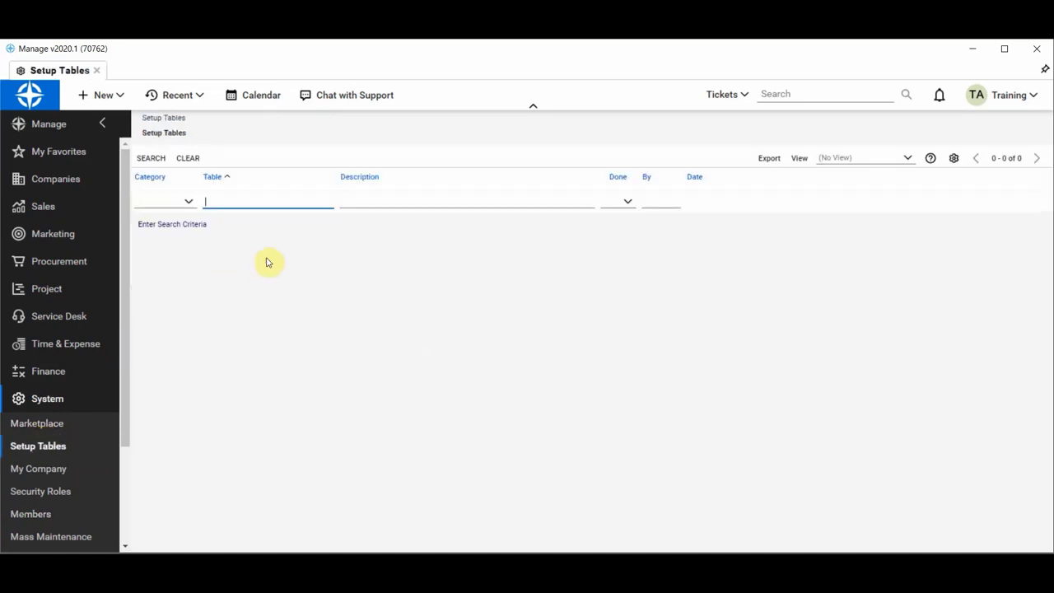
{"action": "type", "text": "service"}
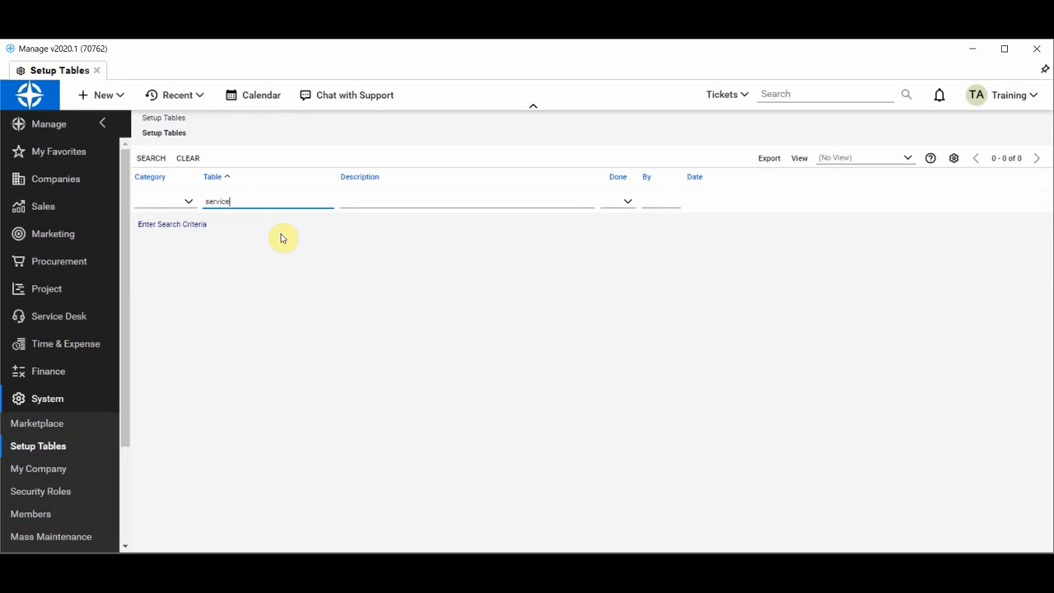
{"action": "left_click", "coordinate": [152, 158]}
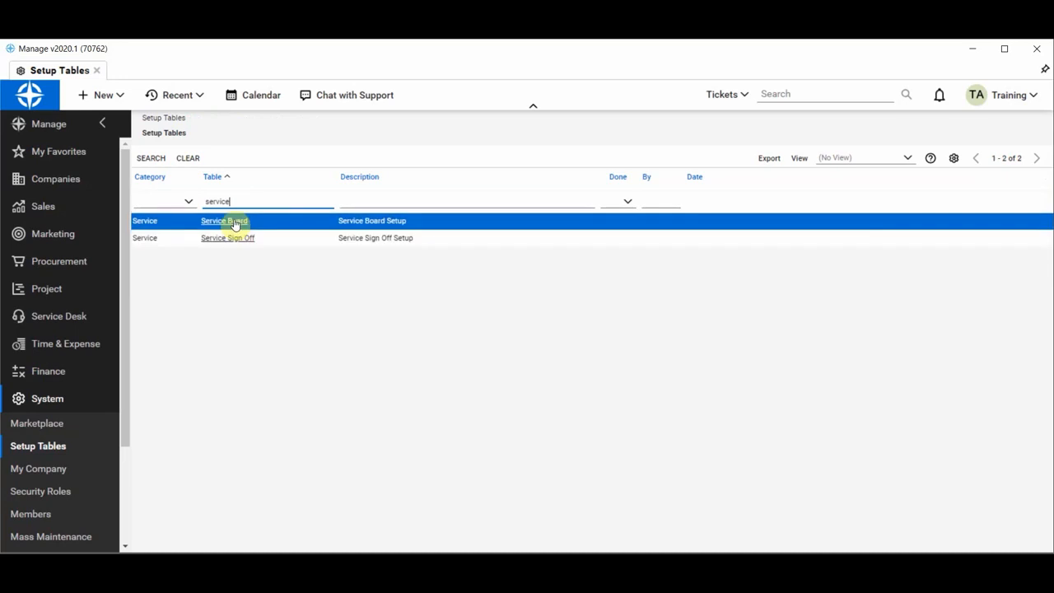
{"action": "left_click", "coordinate": [224, 221]}
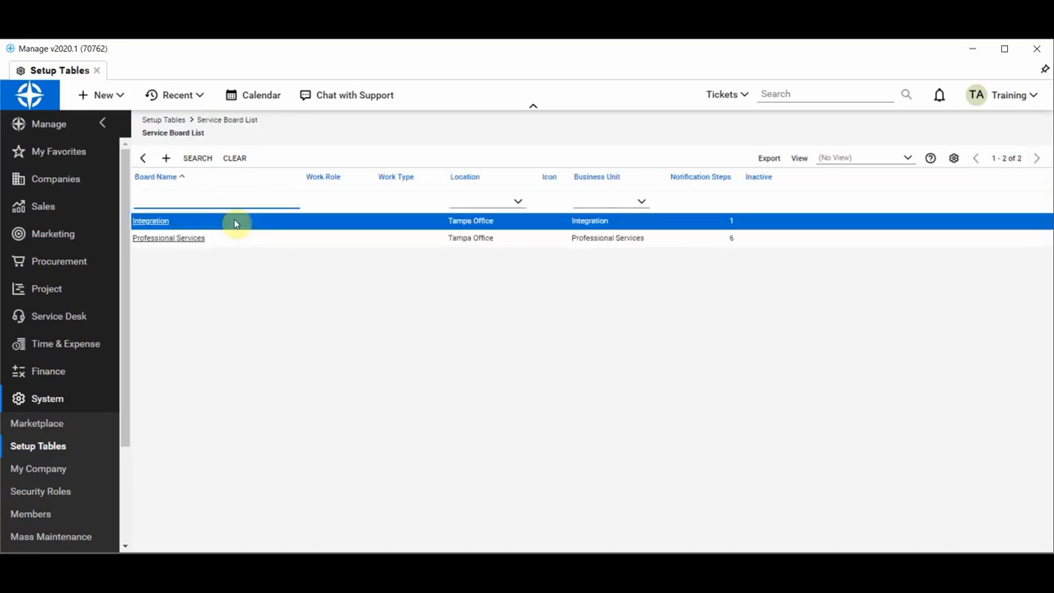
{"action": "left_click", "coordinate": [168, 237]}
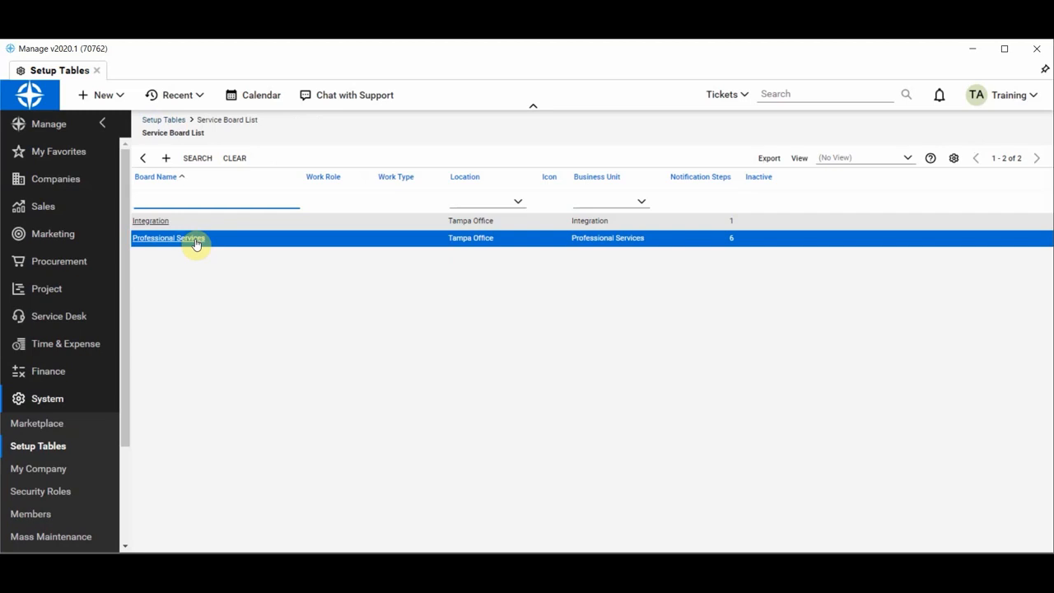
{"action": "left_click", "coordinate": [168, 237]}
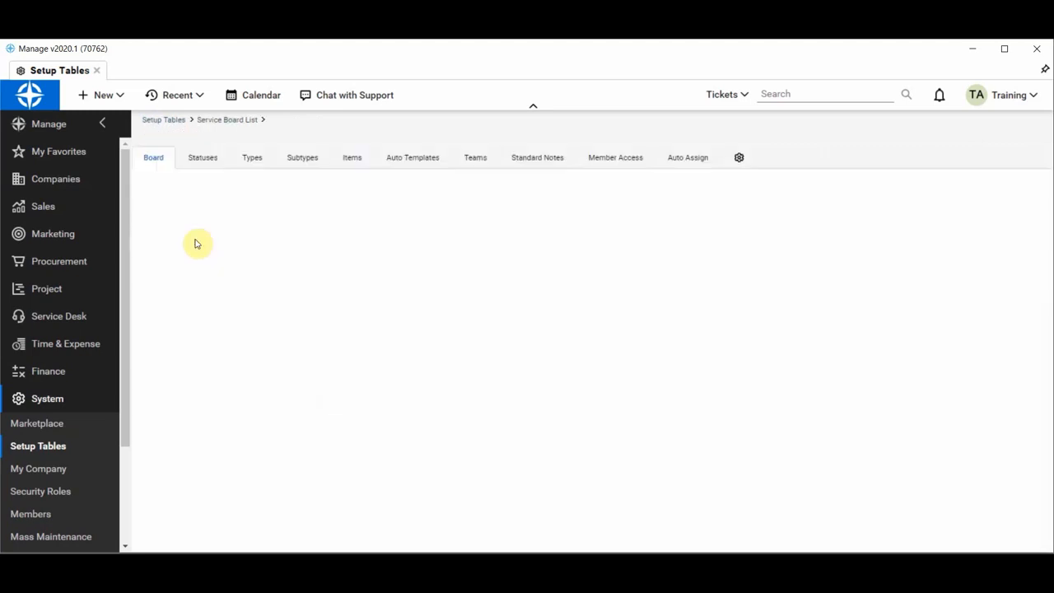
Open the Resolved - Survey status record from the Professional Services board's status list
{"action": "left_click", "coordinate": [171, 183]}
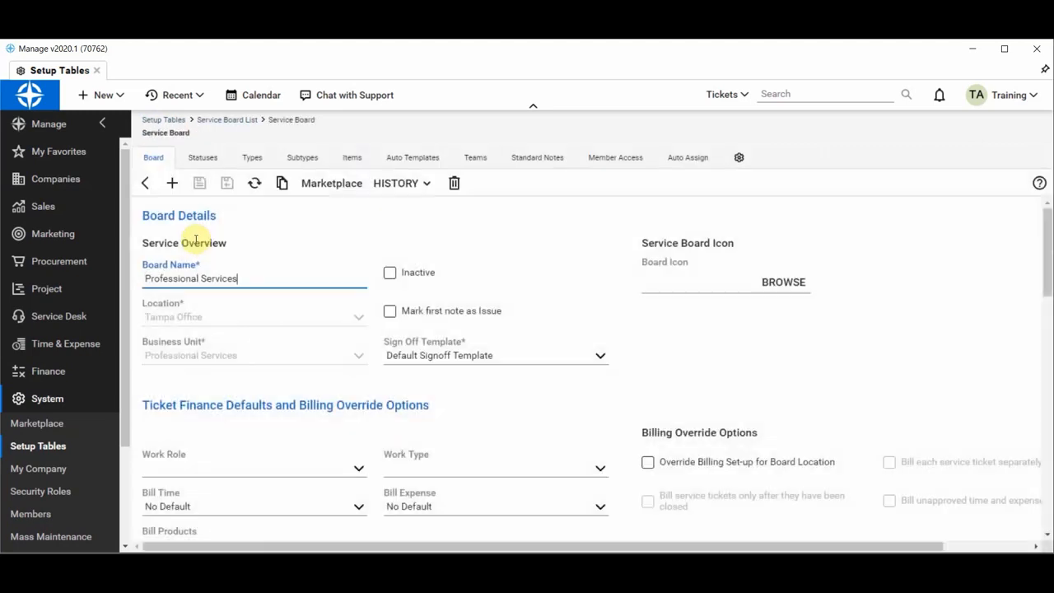
{"action": "left_click", "coordinate": [784, 282]}
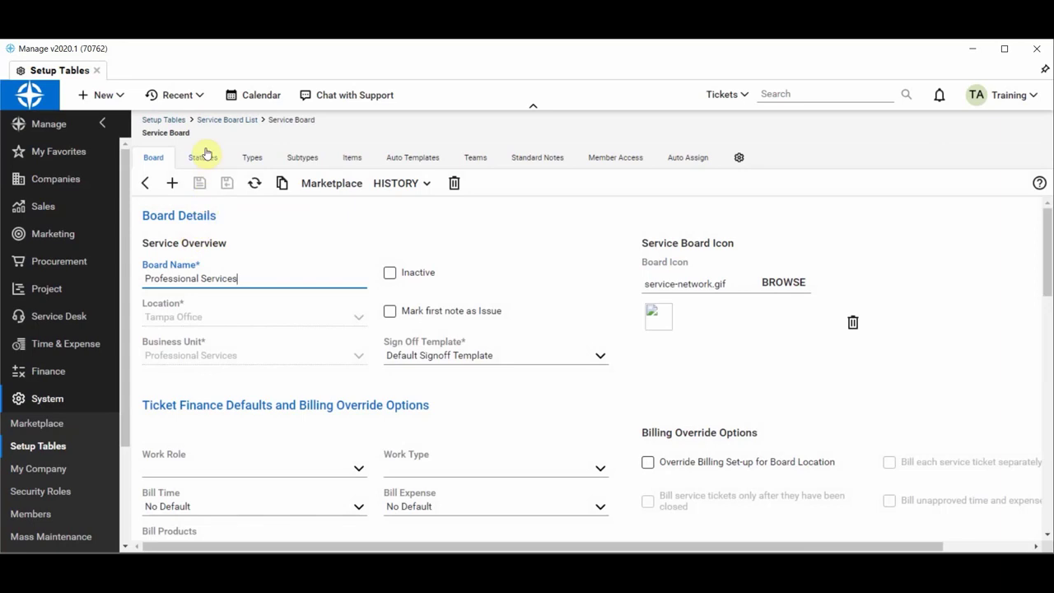
{"action": "left_click", "coordinate": [202, 158]}
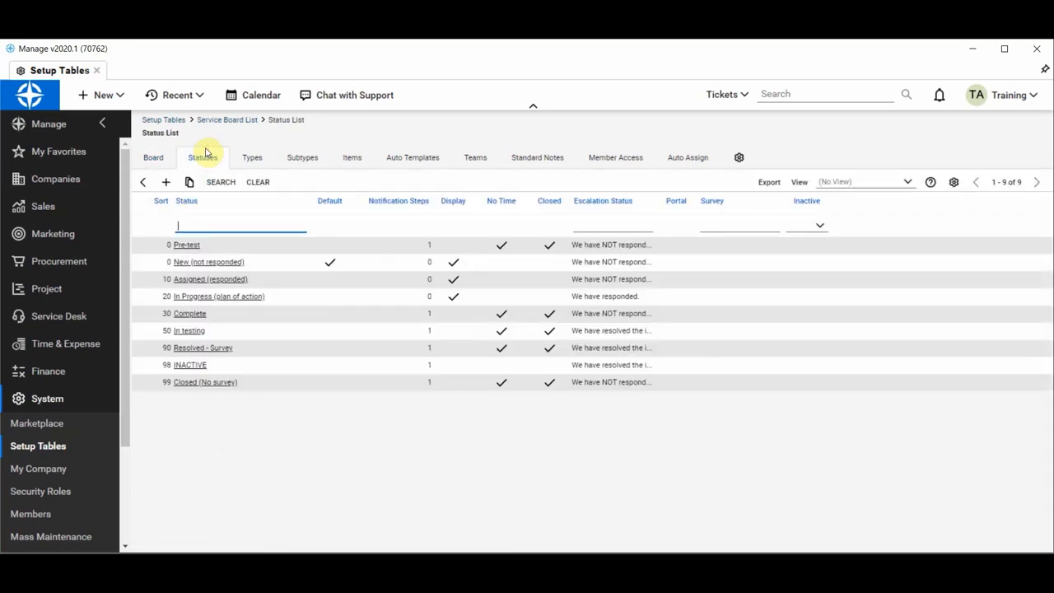
{"action": "left_click", "coordinate": [203, 347]}
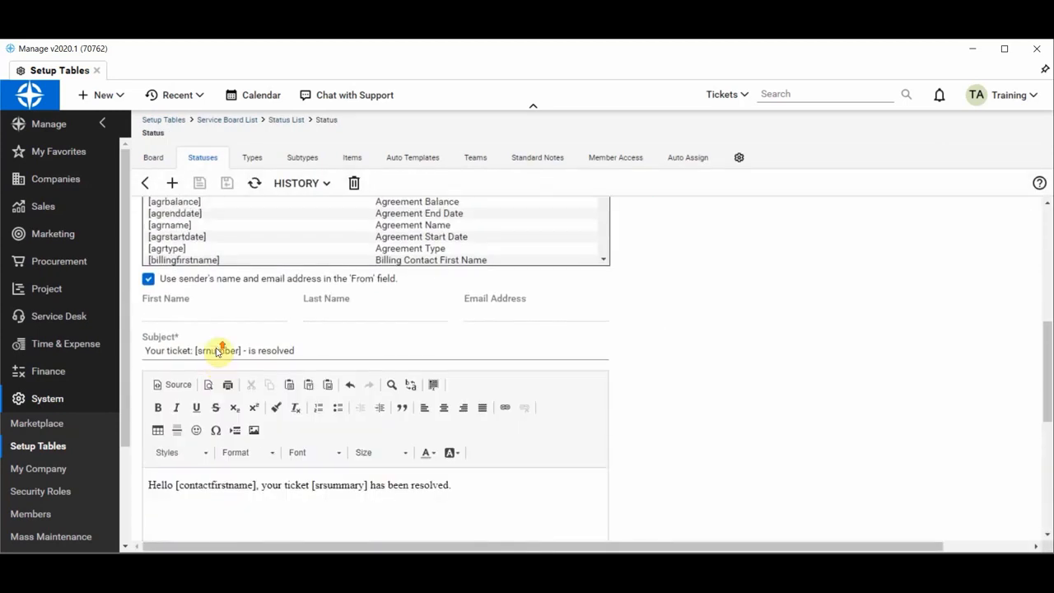
{"action": "scroll", "scroll_direction": "up", "scroll_amount": 3}
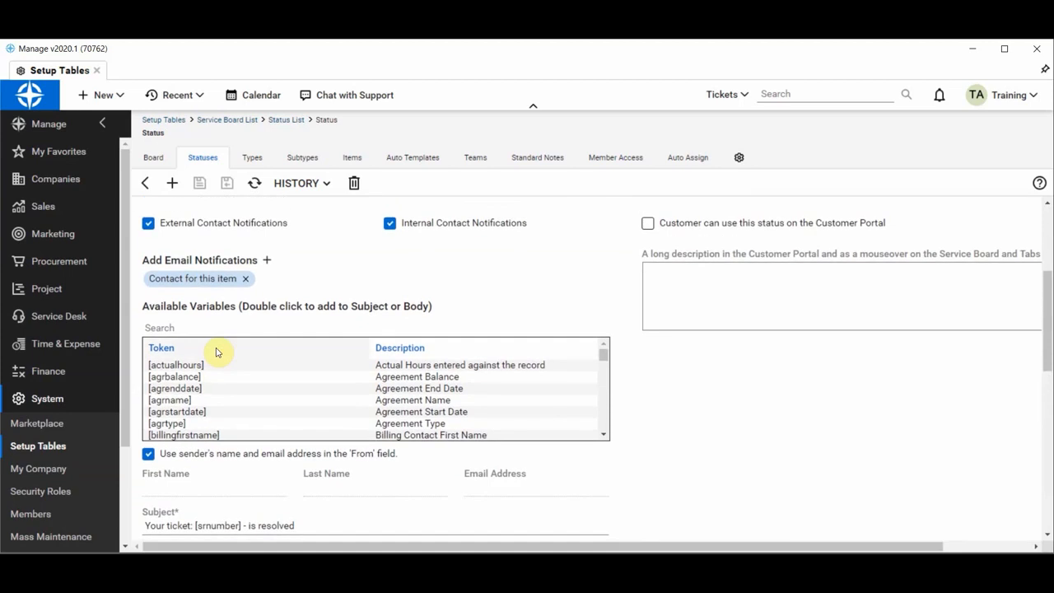
{"action": "scroll", "scroll_direction": "up", "scroll_amount": 3}
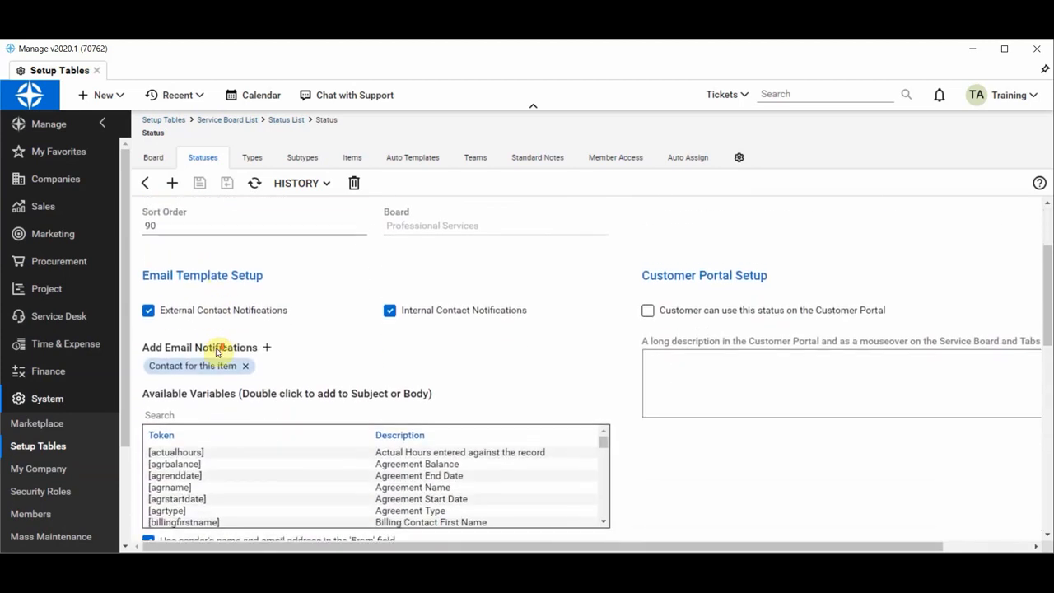
{"action": "scroll", "scroll_direction": "down", "scroll_amount": 3}
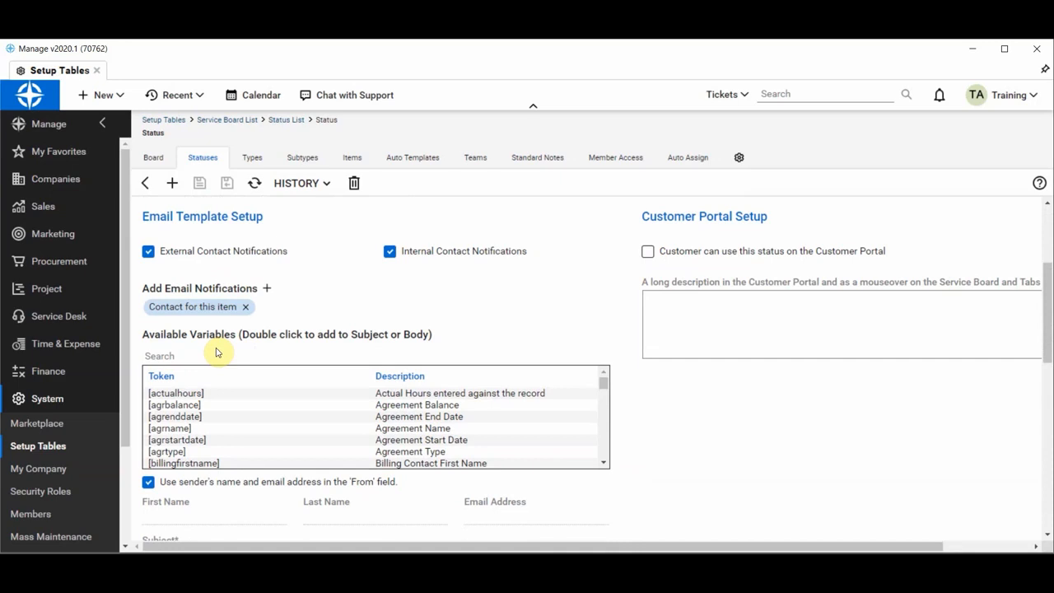
{"action": "mouse_move", "coordinate": [214, 268]}
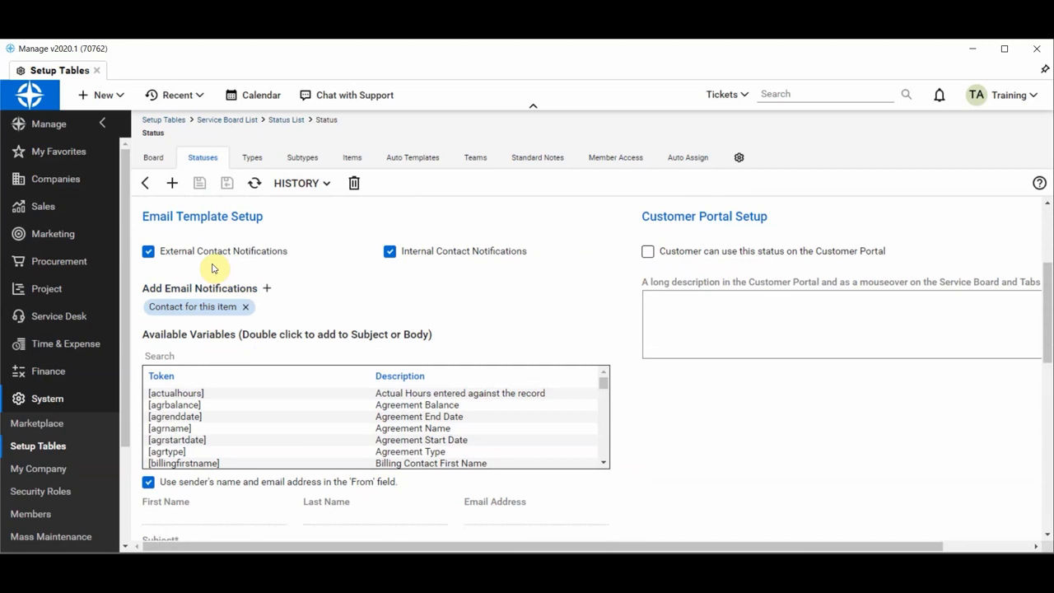
{"action": "mouse_move", "coordinate": [280, 314]}
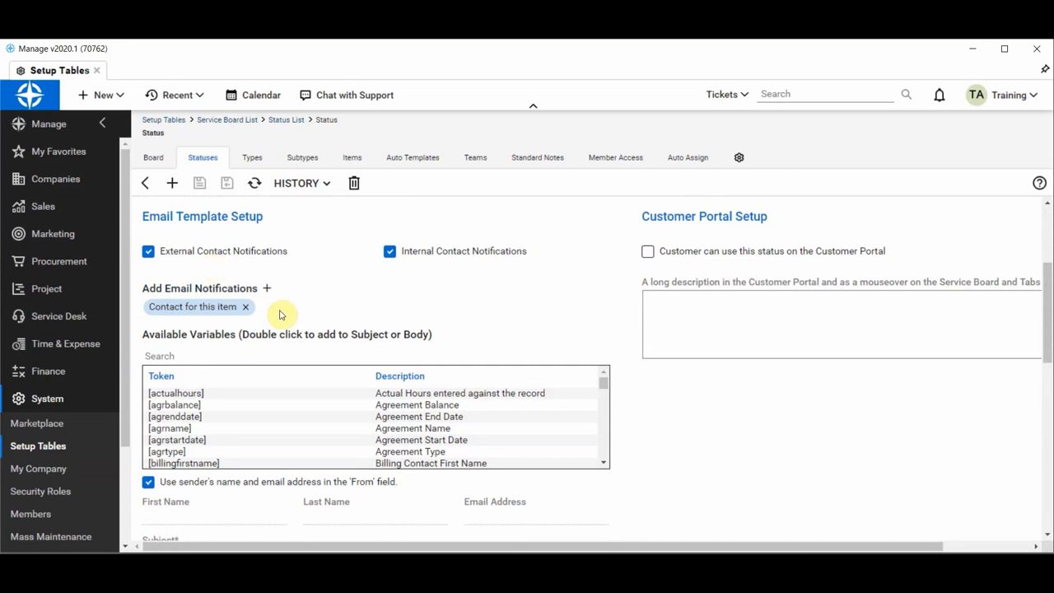
Switch the Resolved - Survey email body editor to HTML source view
{"action": "scroll", "scroll_direction": "down", "scroll_amount": 3}
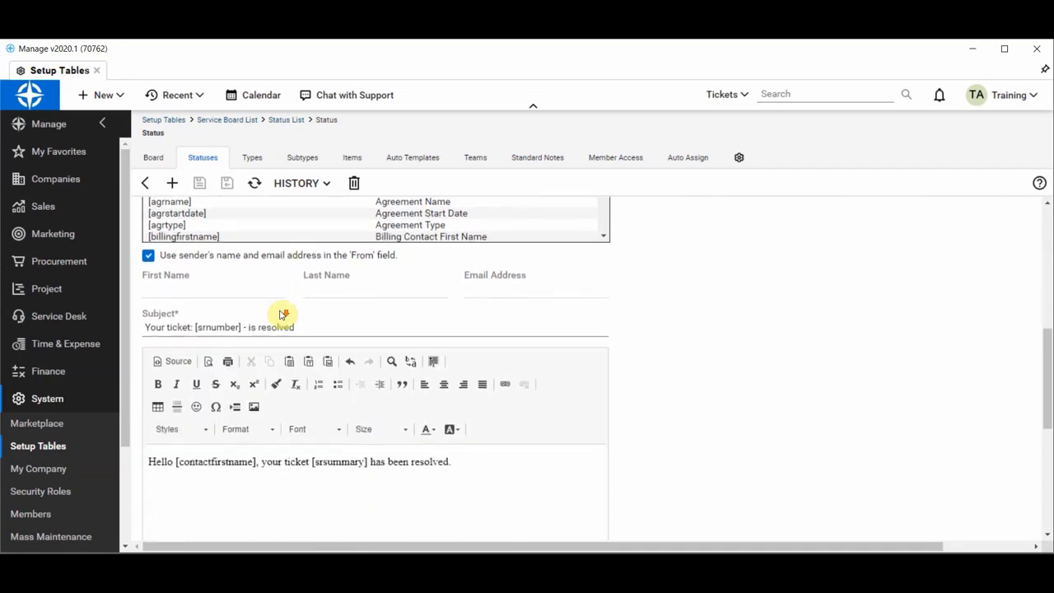
{"action": "scroll", "scroll_direction": "down", "scroll_amount": 3}
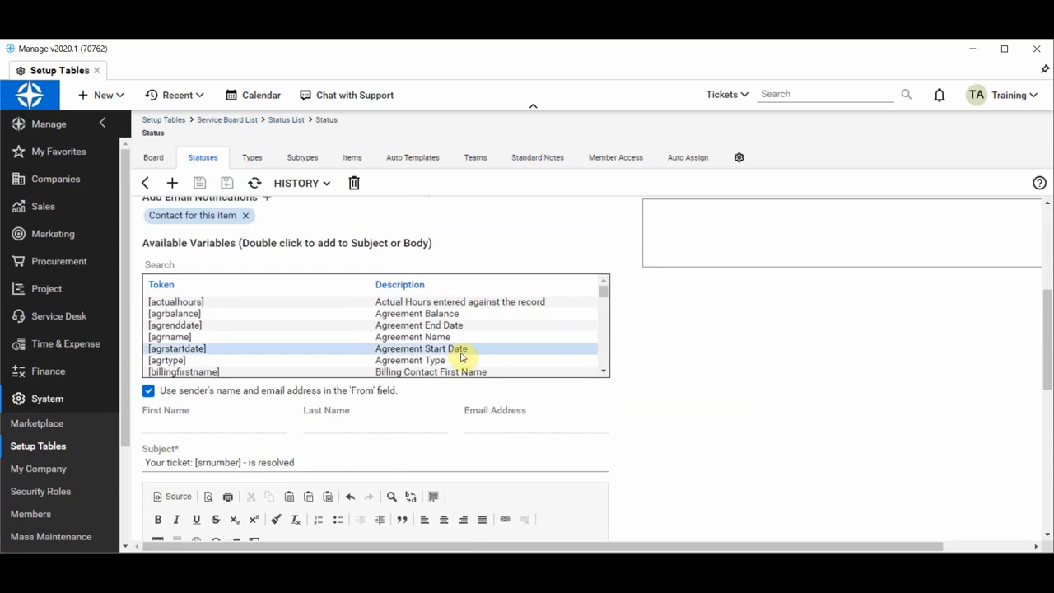
{"action": "scroll", "scroll_direction": "down", "scroll_amount": 3}
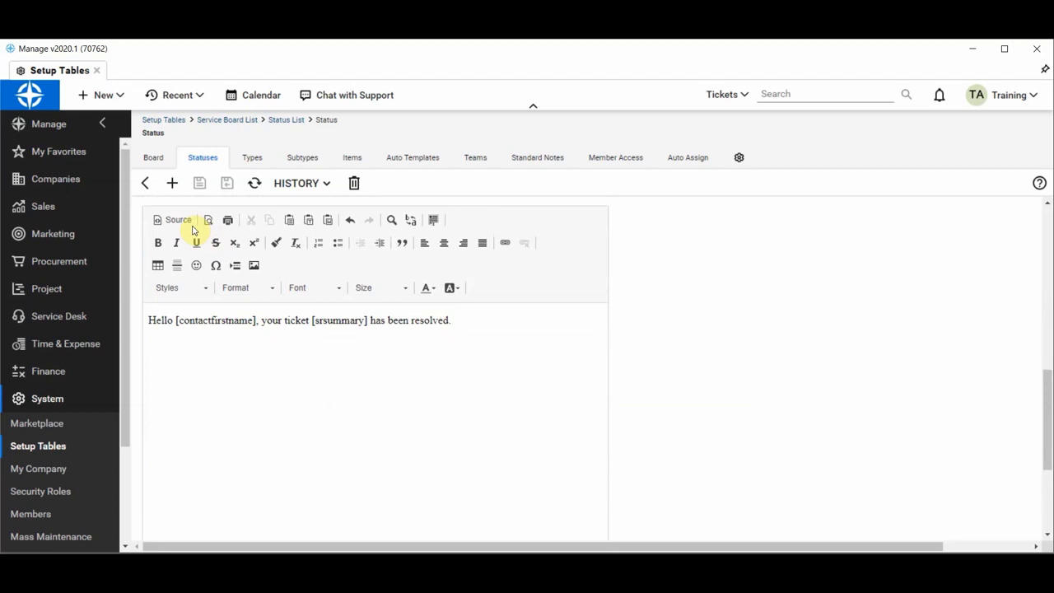
{"action": "left_click", "coordinate": [174, 221]}
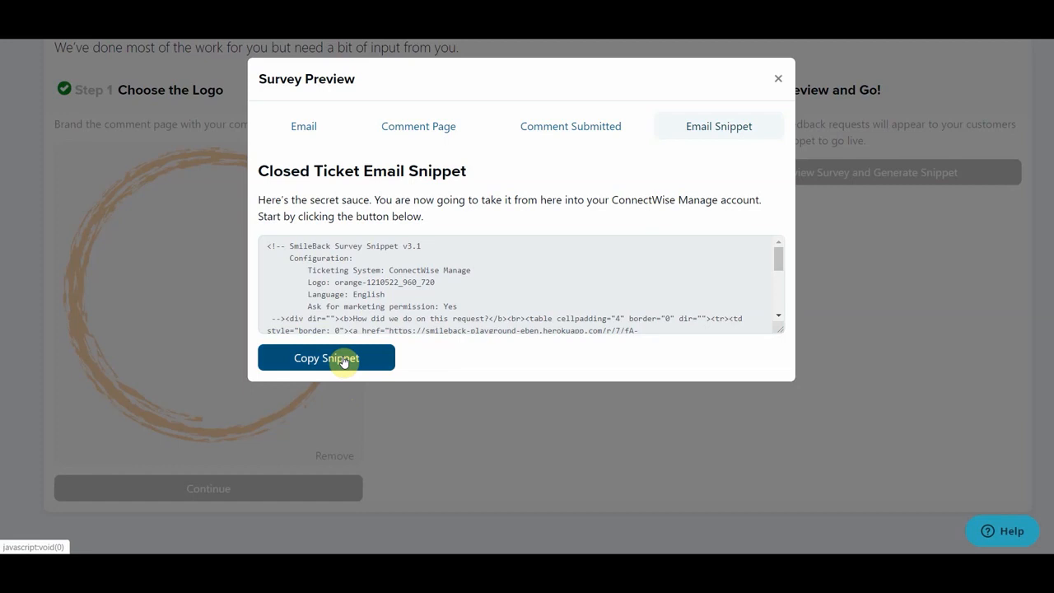
Copy the closed-ticket survey email snippet from Survey Preview's Email Snippet tab
{"action": "left_click", "coordinate": [326, 357]}
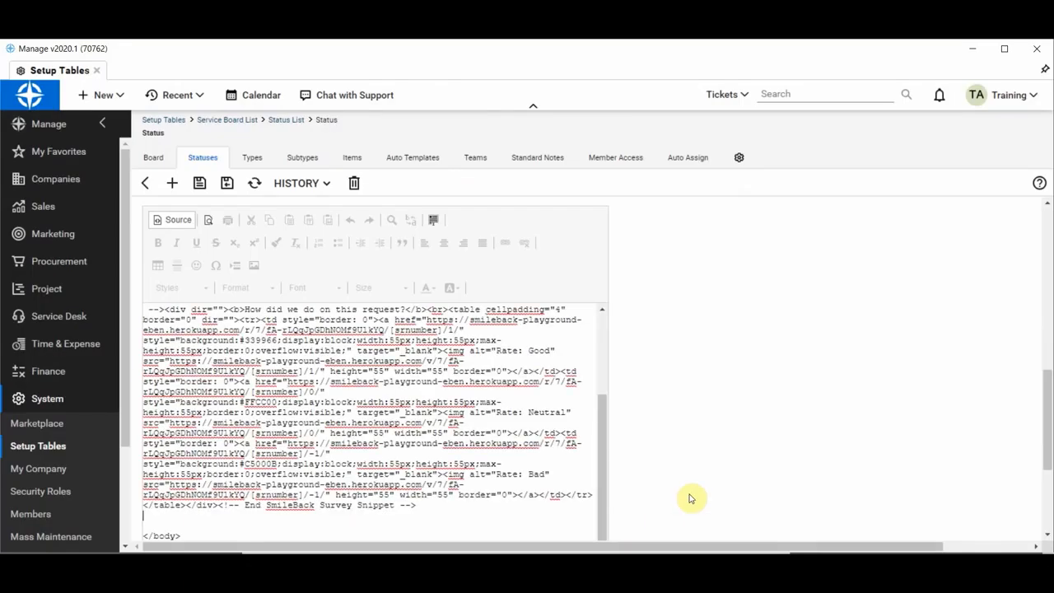
Save the Resolved - Survey status with the SmileBack snippet pasted into its email body
{"action": "scroll", "scroll_direction": "down", "scroll_amount": 3}
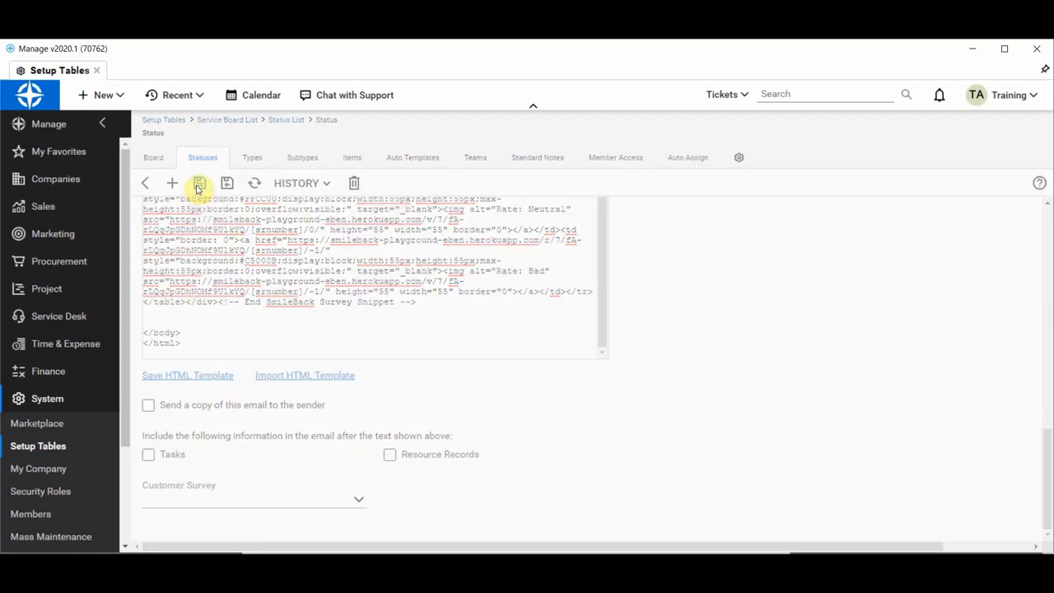
{"action": "left_click", "coordinate": [199, 183]}
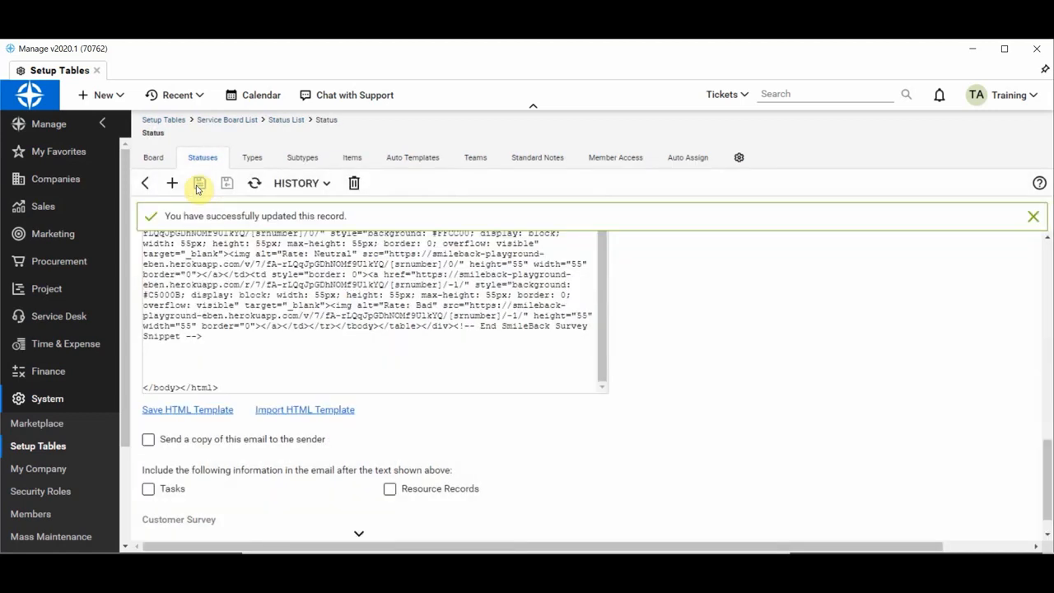
{"action": "mouse_move", "coordinate": [610, 326]}
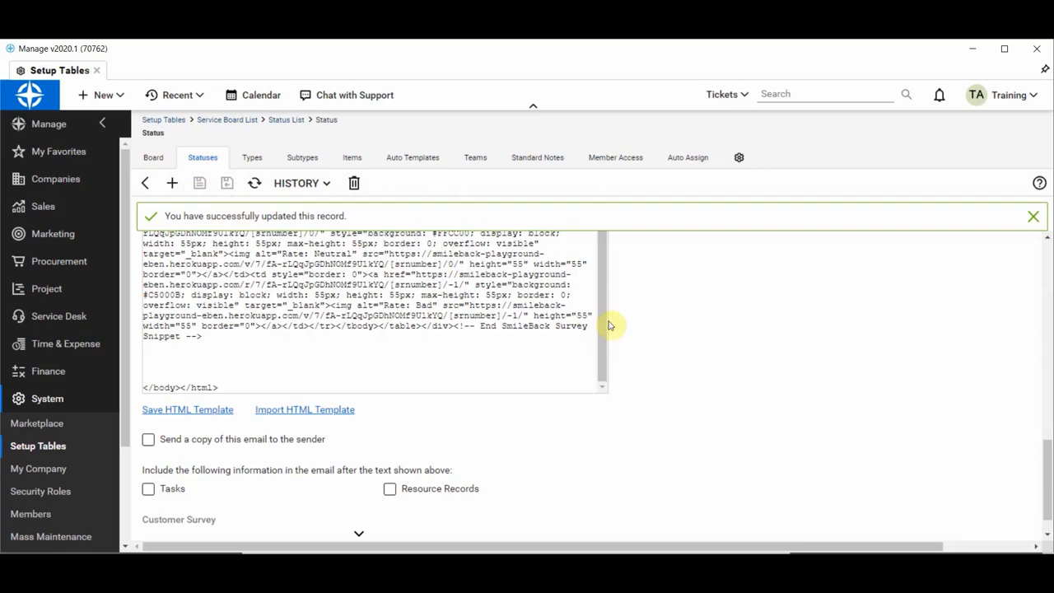